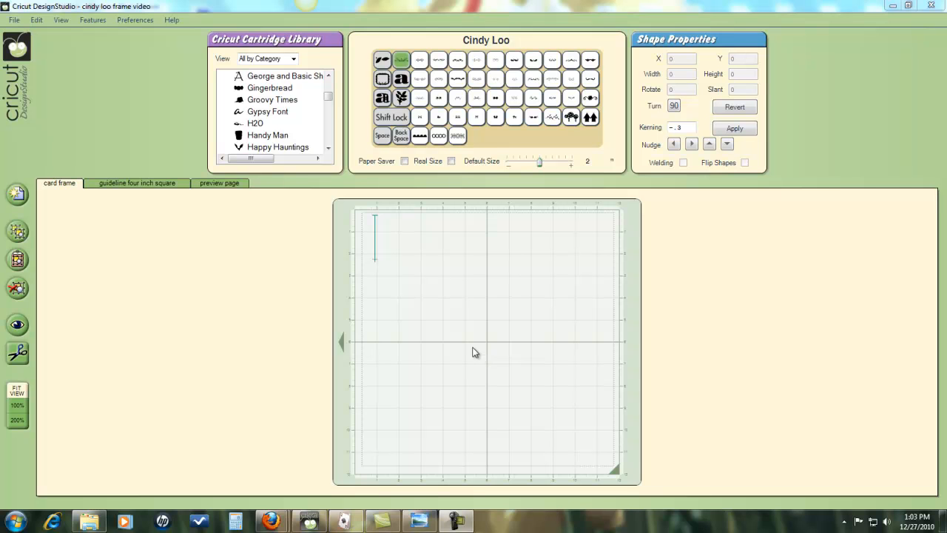
mouse_move(482, 286)
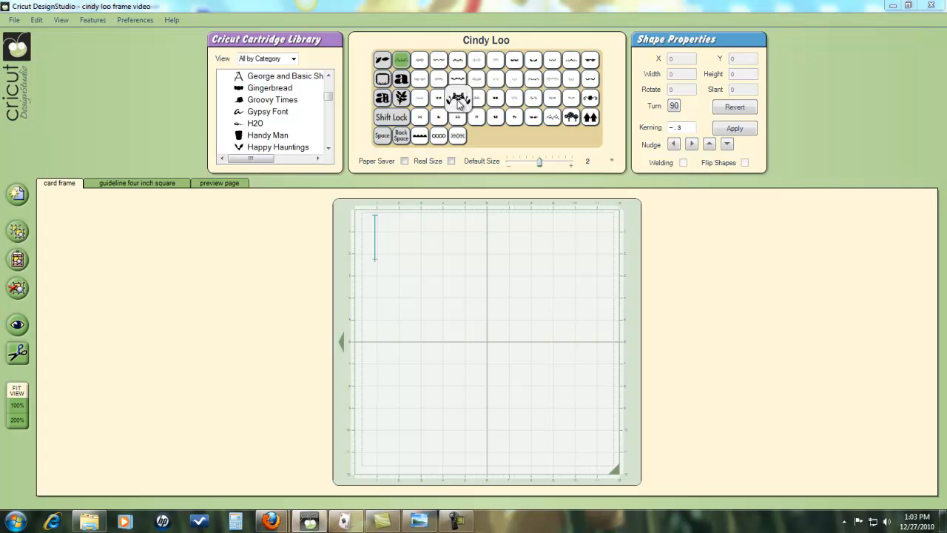
Step: Place a Cindy Loo floral swag, about 4.2 by 2 inches, at the mat's top-left
click(457, 97)
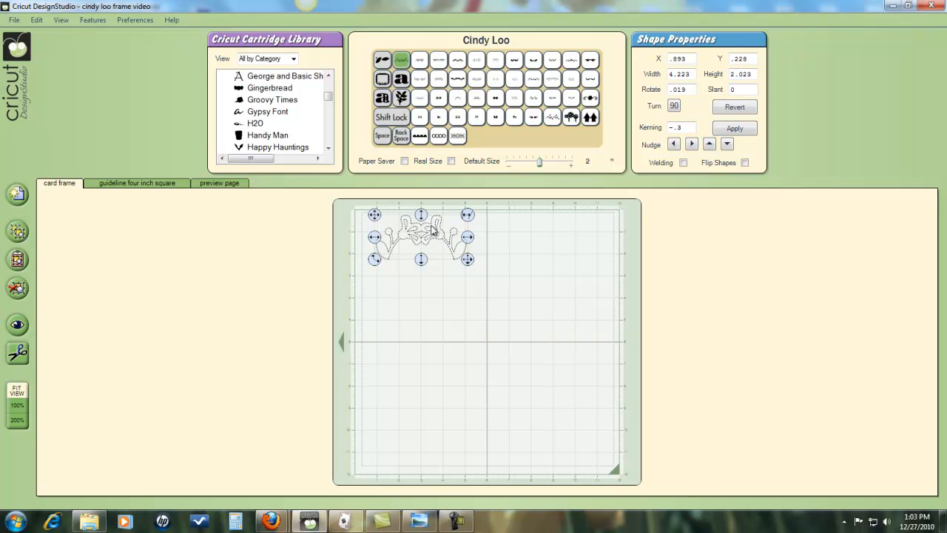
mouse_move(425, 358)
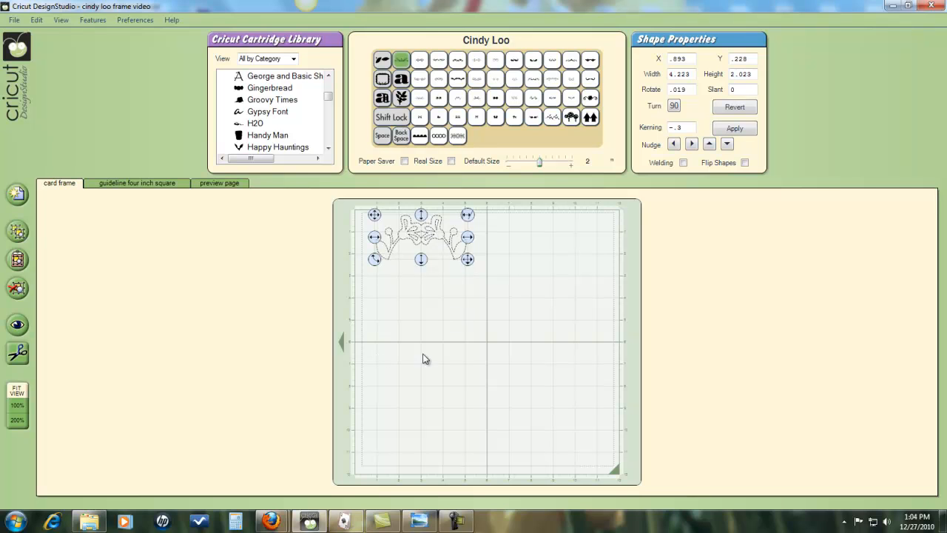
mouse_move(450, 293)
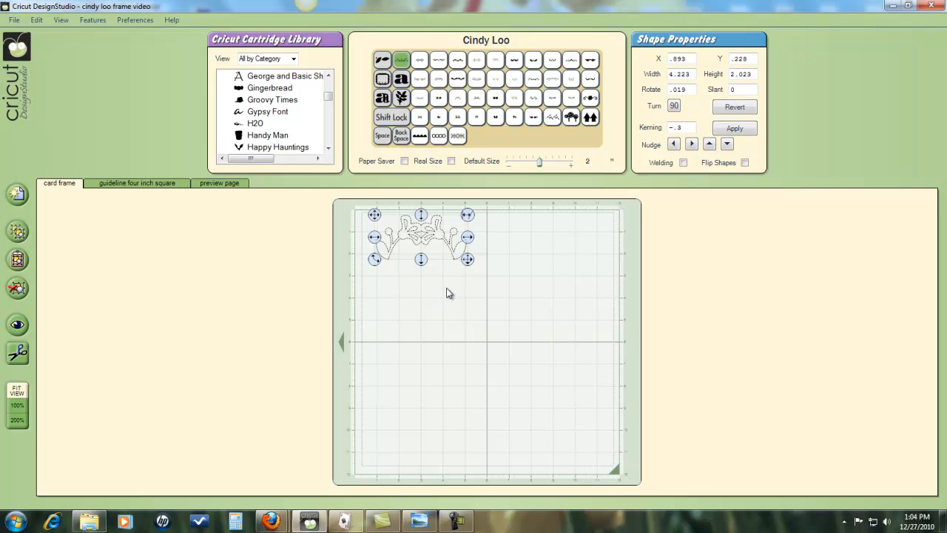
mouse_move(453, 277)
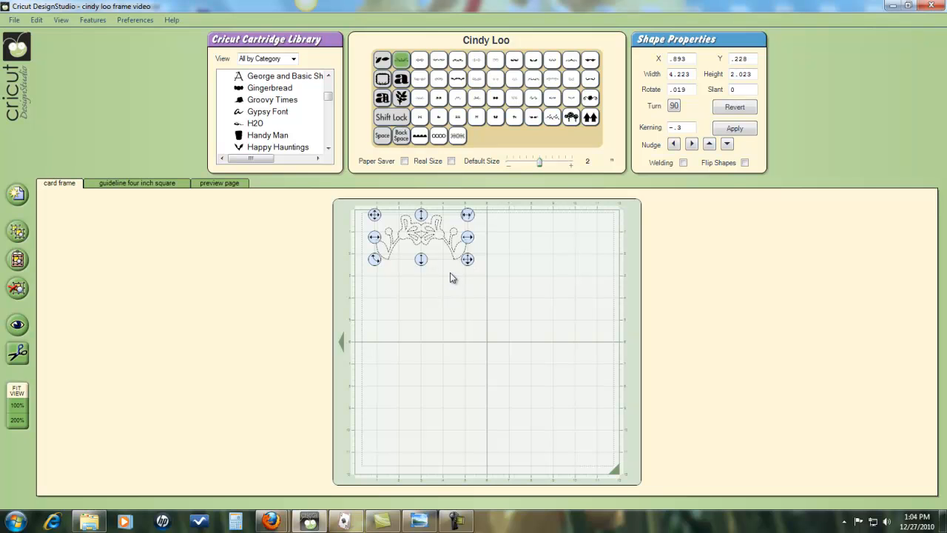
mouse_move(545, 365)
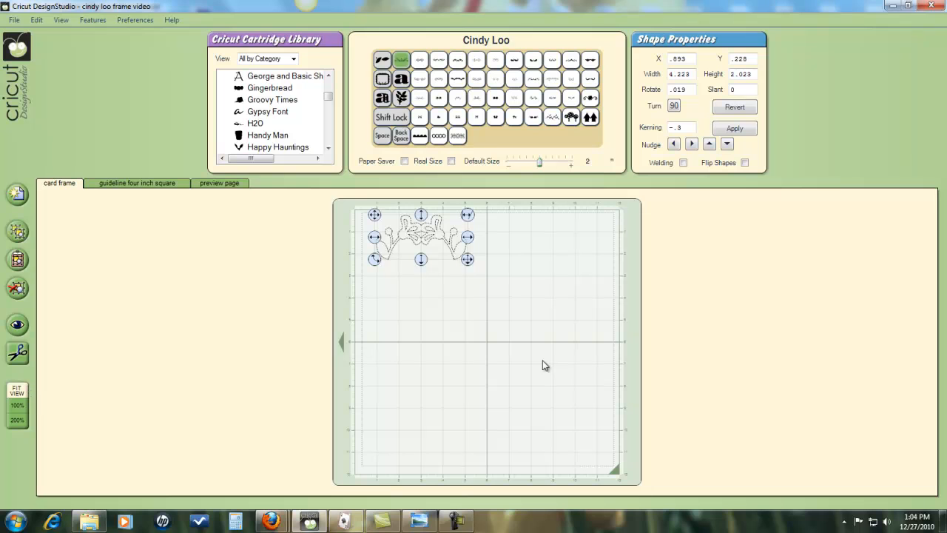
mouse_move(590, 179)
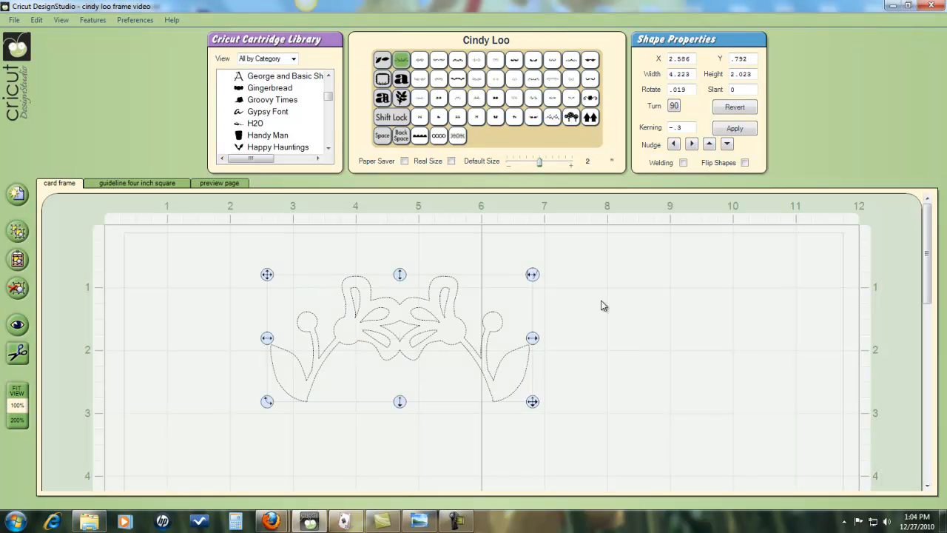
Step: Move the upside-down swag to the frame's bottom edge, then select the left-side swag
scroll(down, 3)
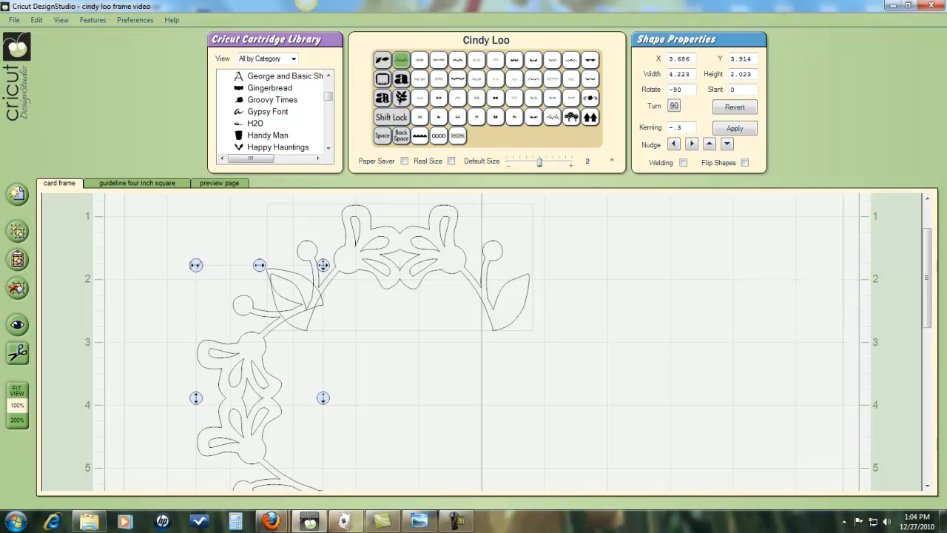
scroll(down, 3)
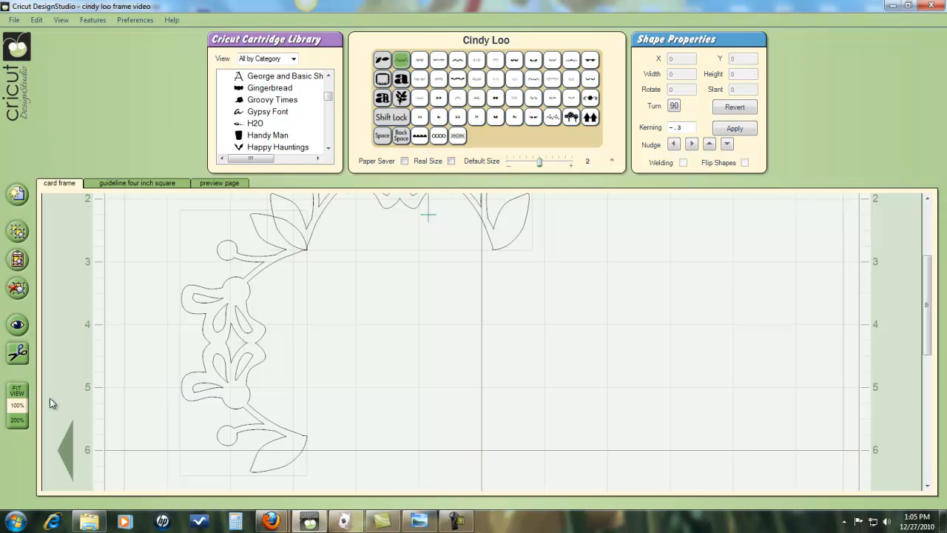
mouse_move(60, 278)
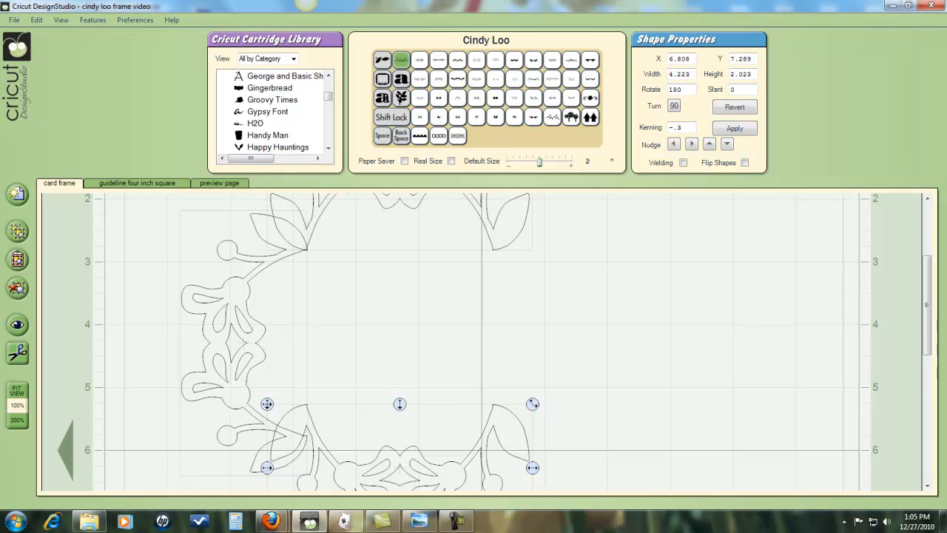
scroll(down, 3)
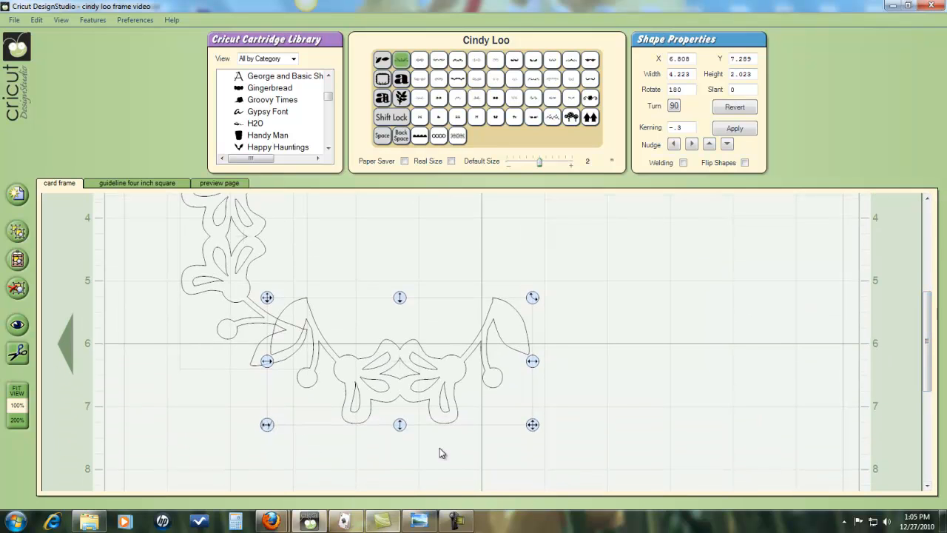
drag(400, 423, 400, 459)
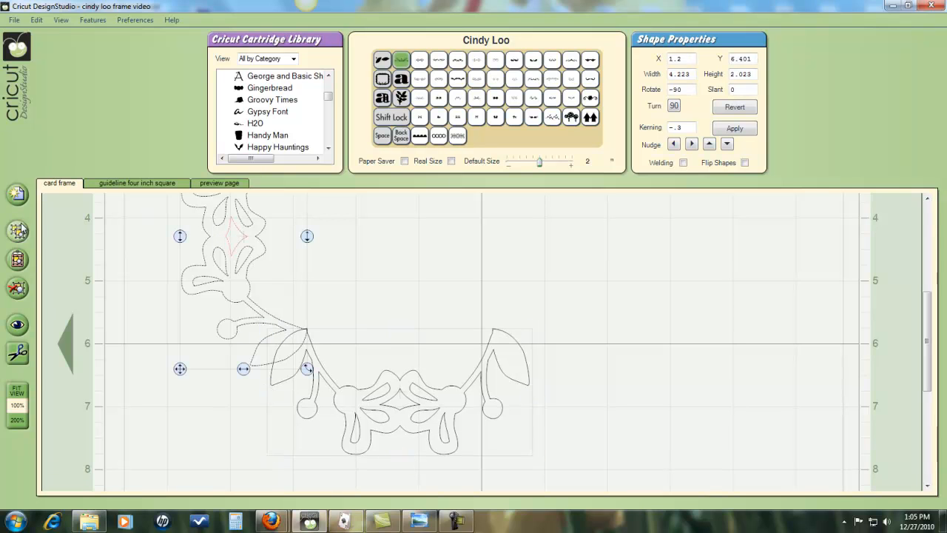
click(673, 105)
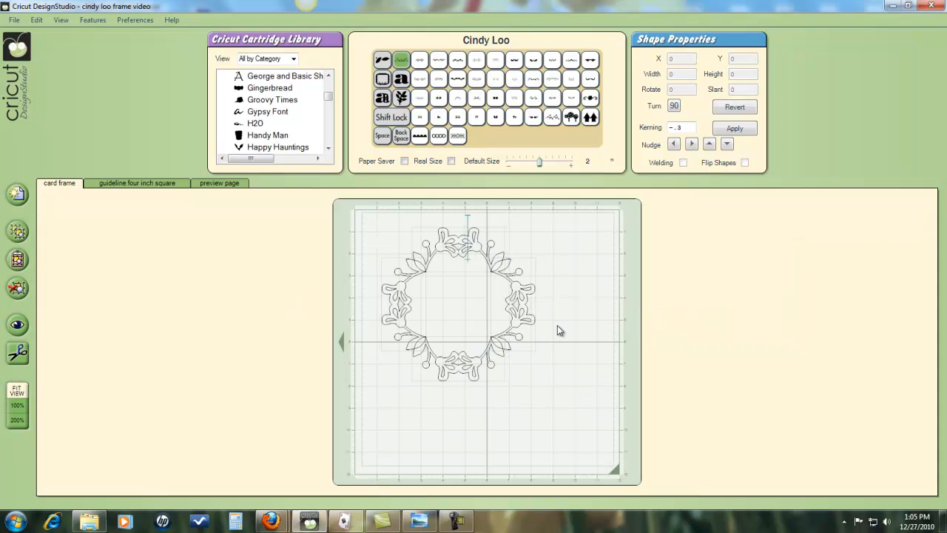
mouse_move(577, 357)
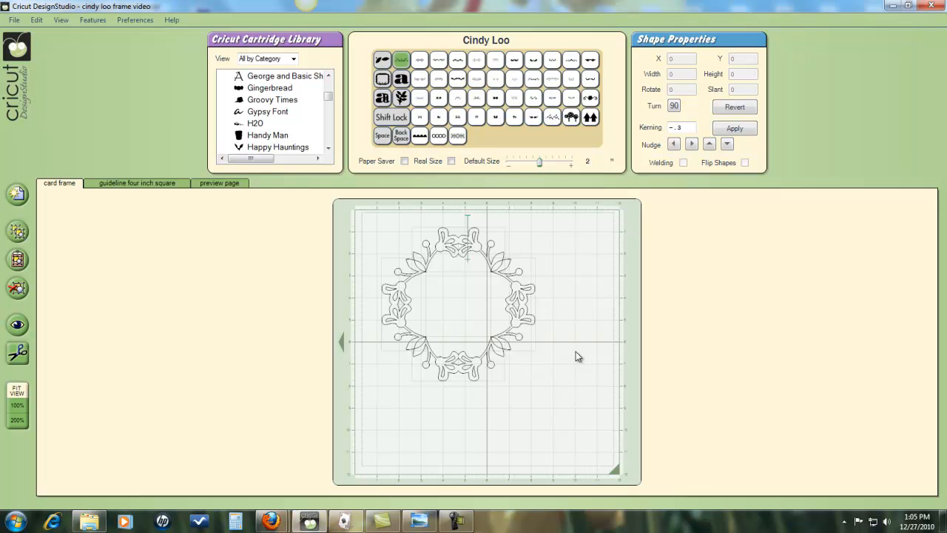
mouse_move(480, 388)
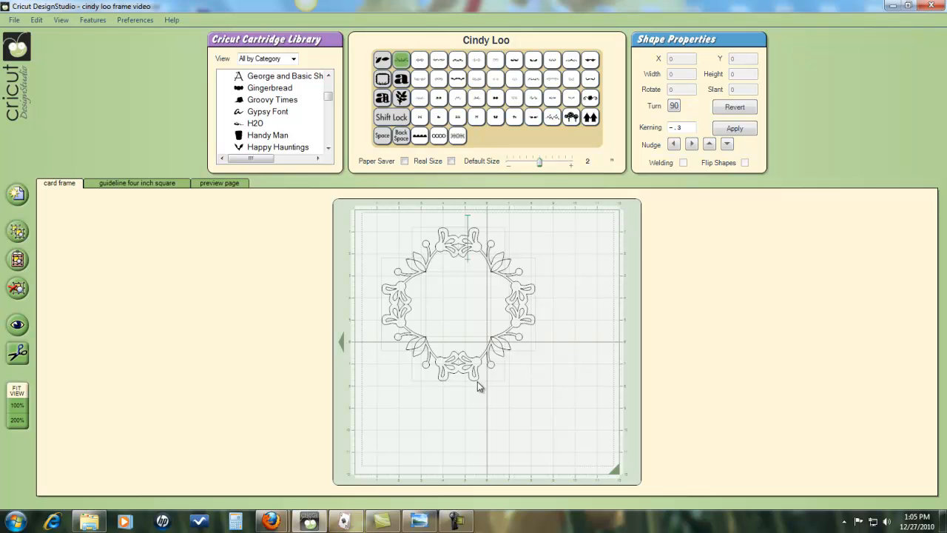
mouse_move(566, 316)
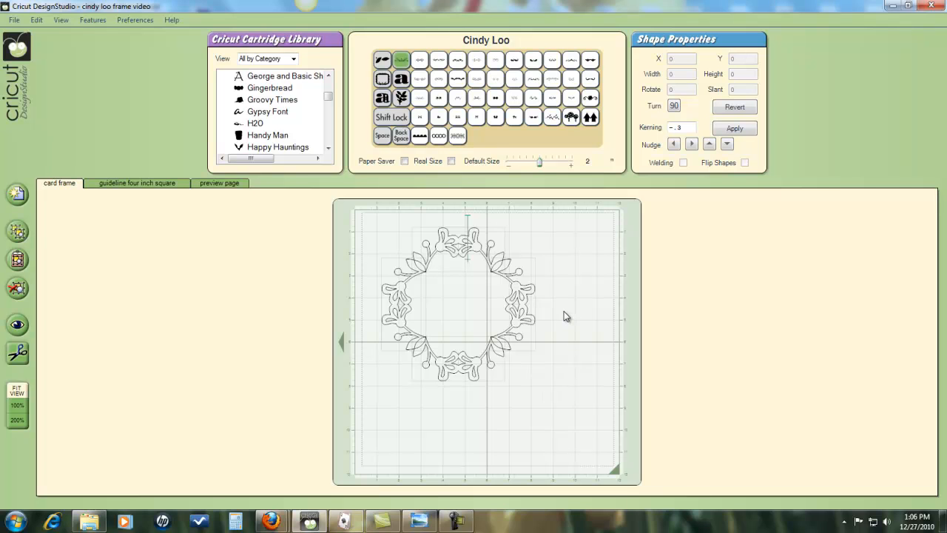
mouse_move(568, 319)
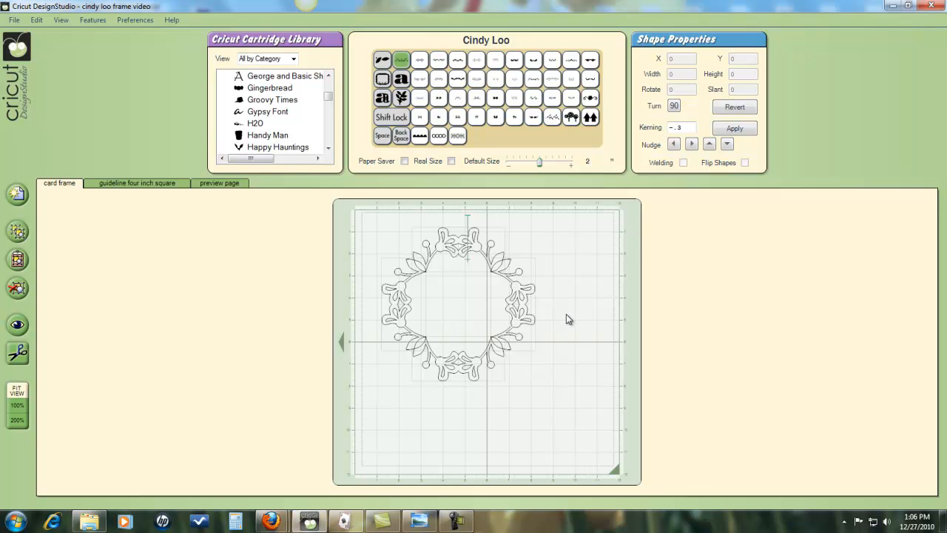
mouse_move(560, 261)
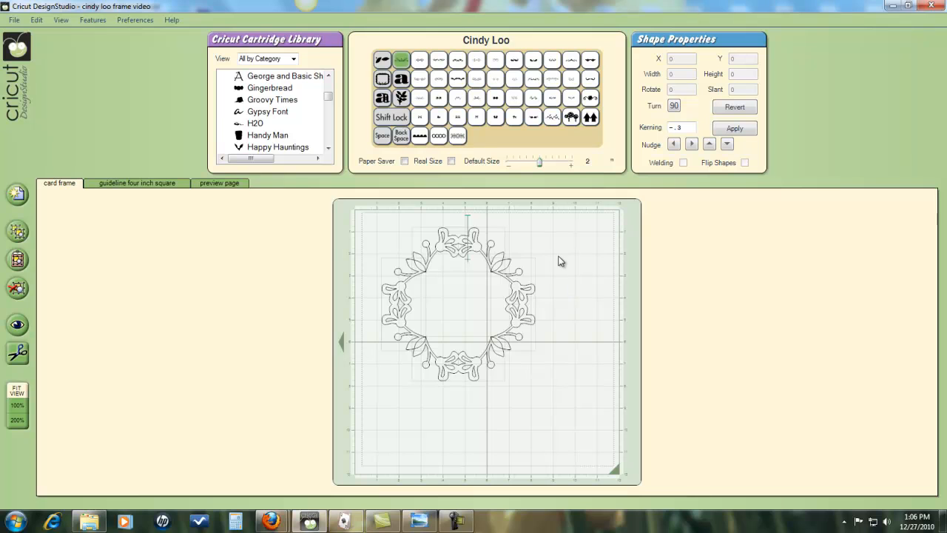
Step: Show the 'guideline four inch square' page with its single square outline
click(137, 183)
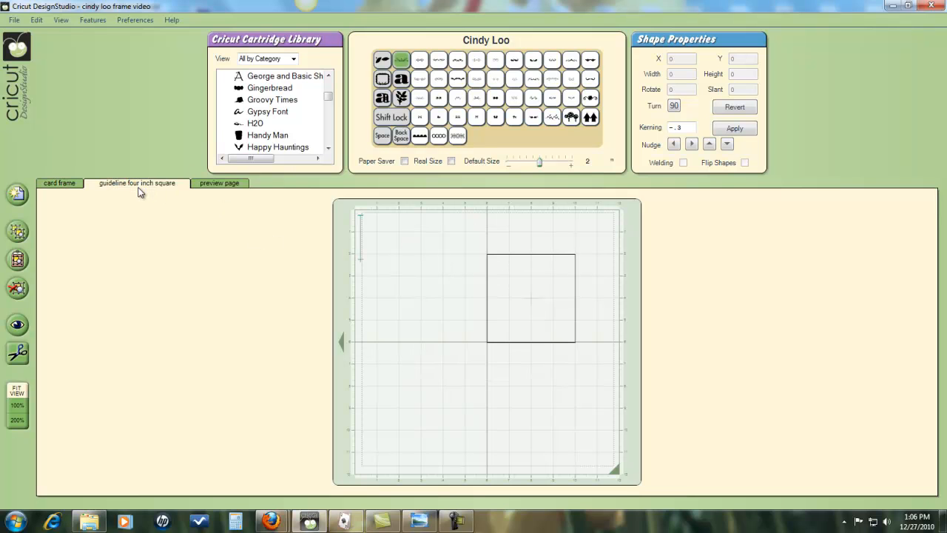
mouse_move(462, 288)
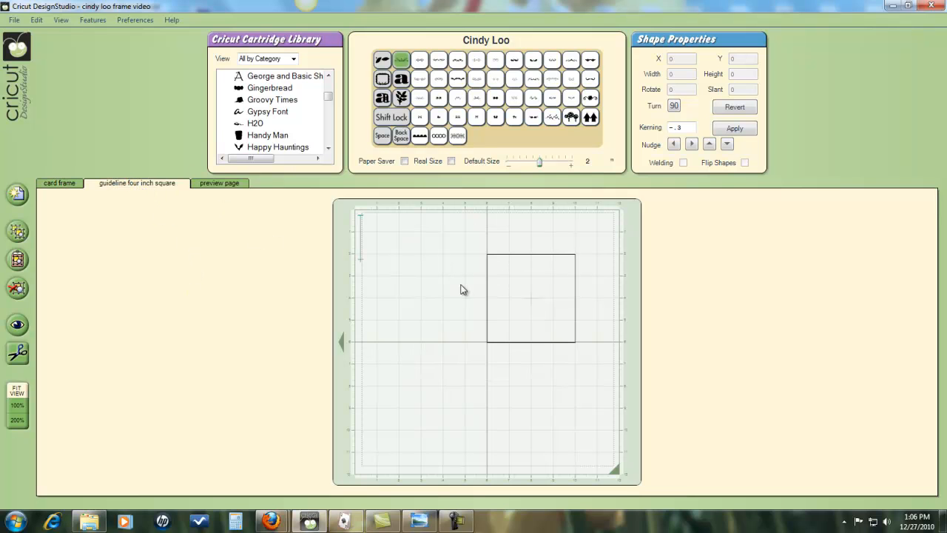
mouse_move(518, 261)
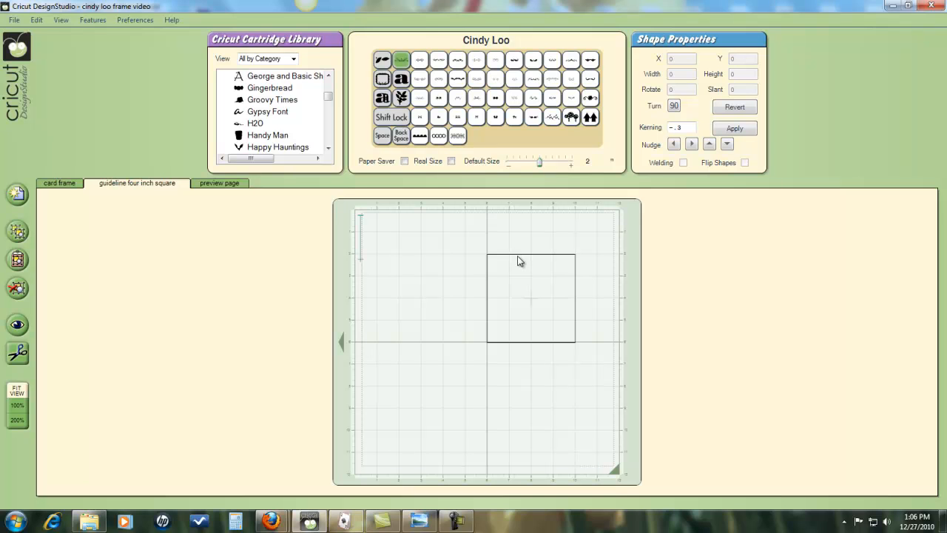
mouse_move(506, 259)
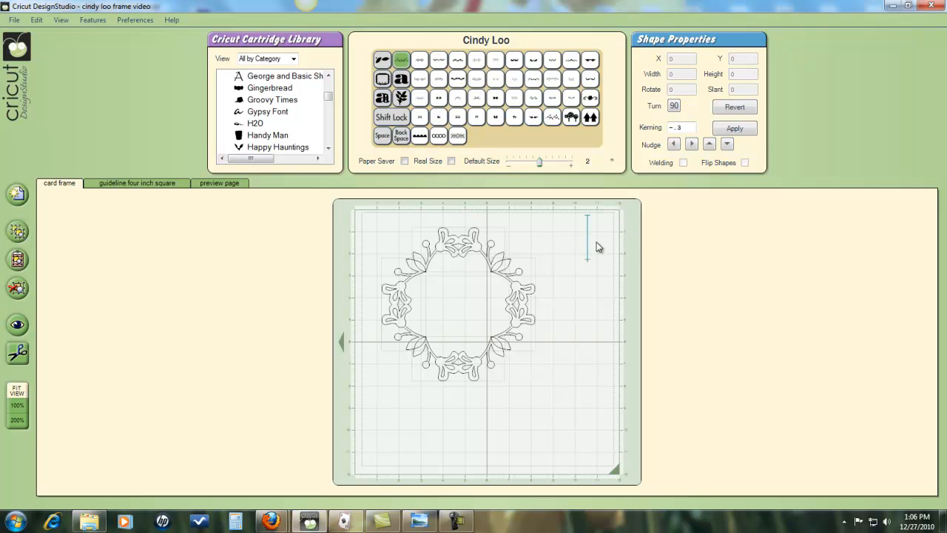
mouse_move(359, 216)
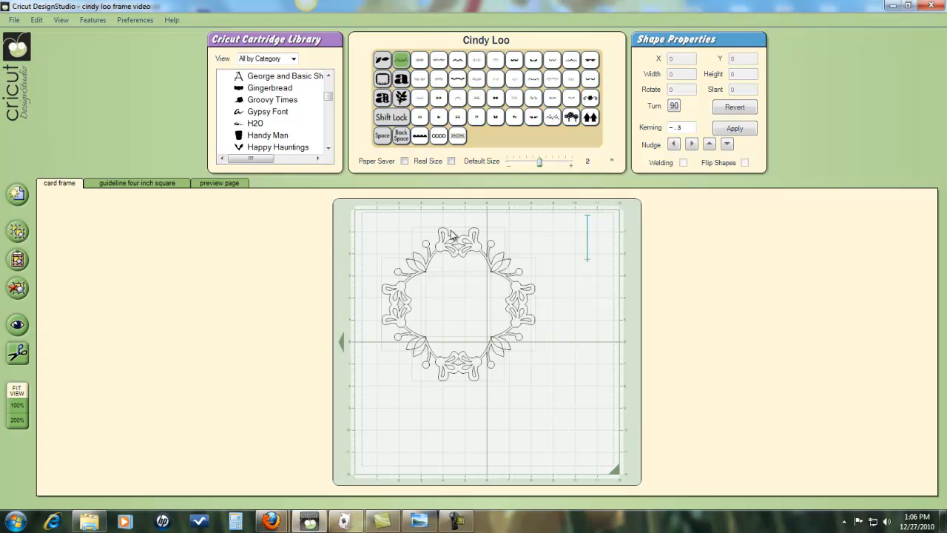
mouse_move(363, 216)
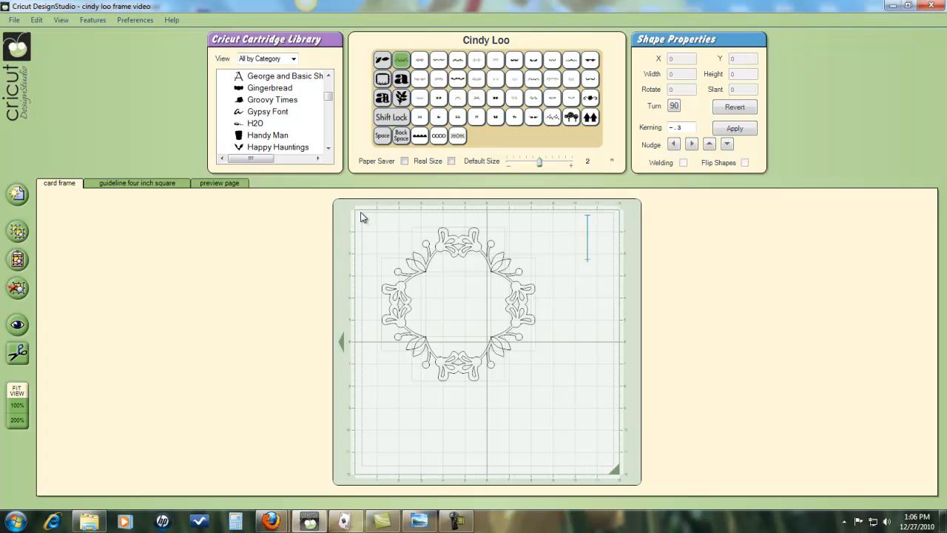
Step: Select all four frame pieces, shrink to about 1.87 by 0.89 inches, and shift right and down
drag(362, 217, 544, 280)
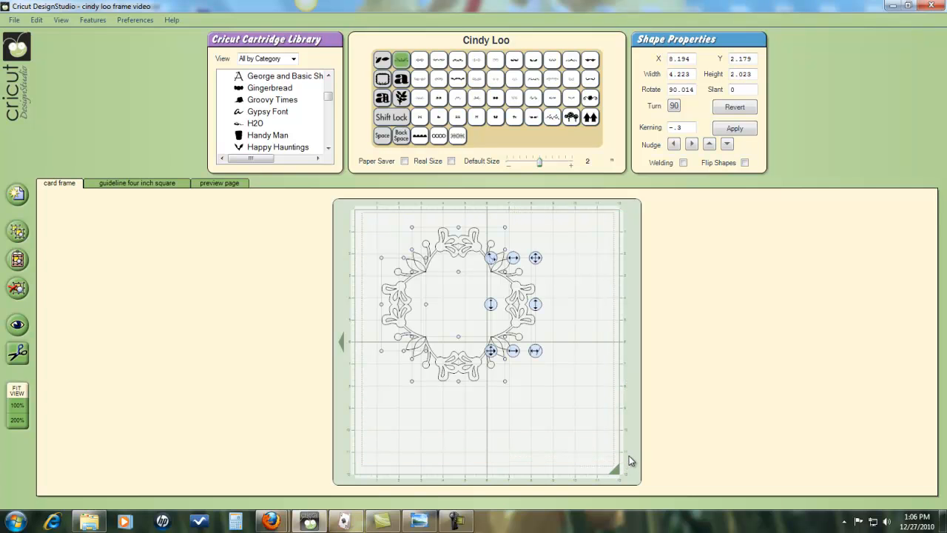
mouse_move(476, 377)
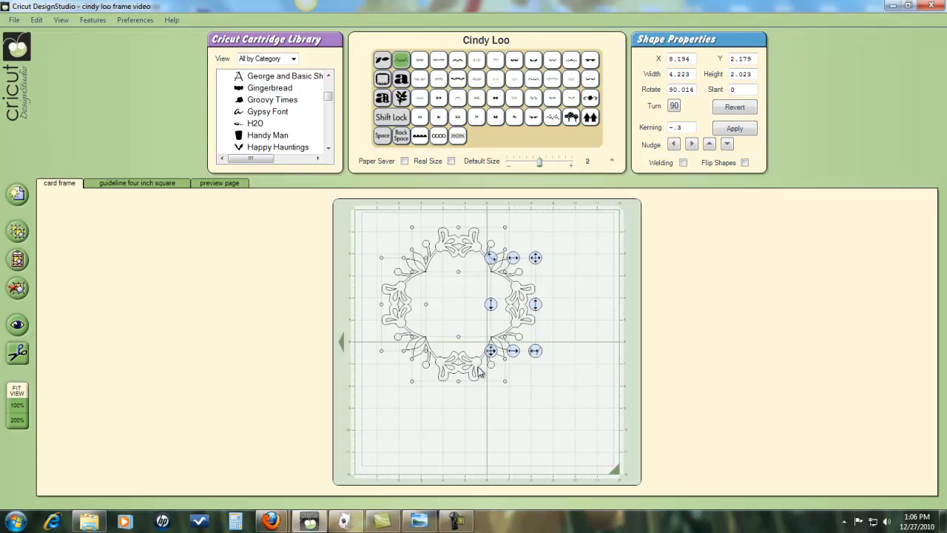
mouse_move(564, 344)
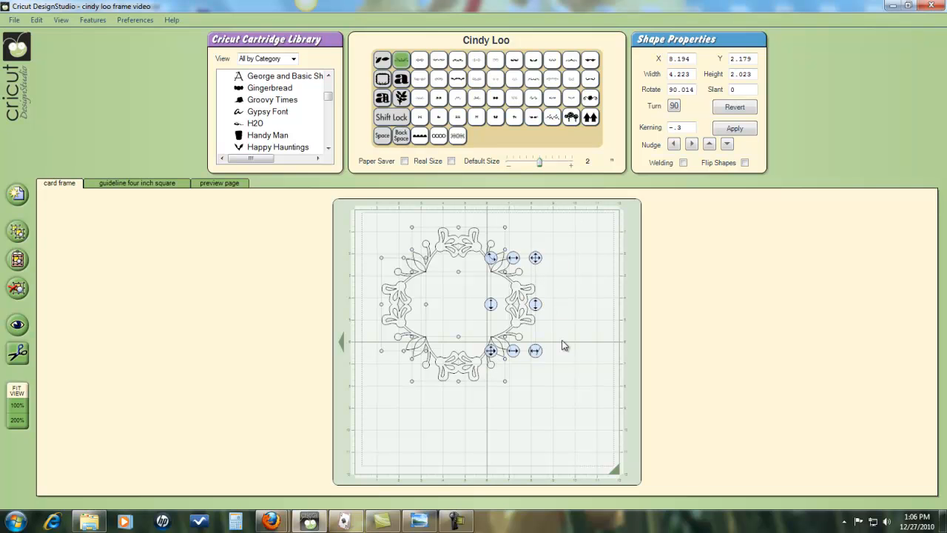
mouse_move(547, 340)
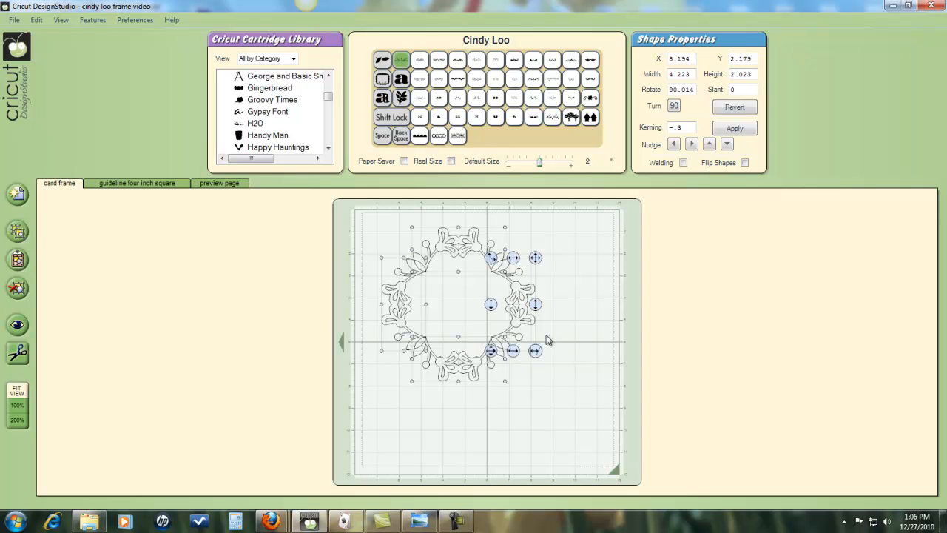
mouse_move(518, 422)
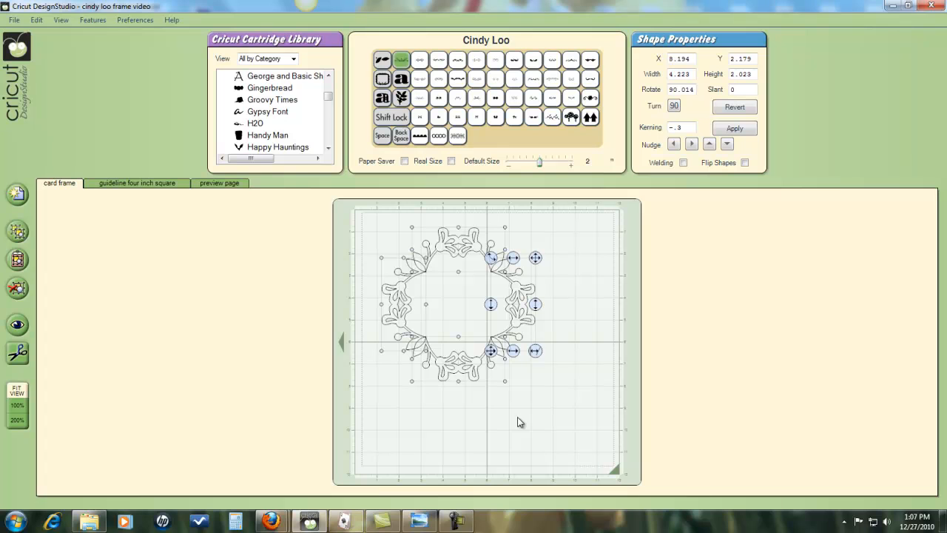
mouse_move(493, 353)
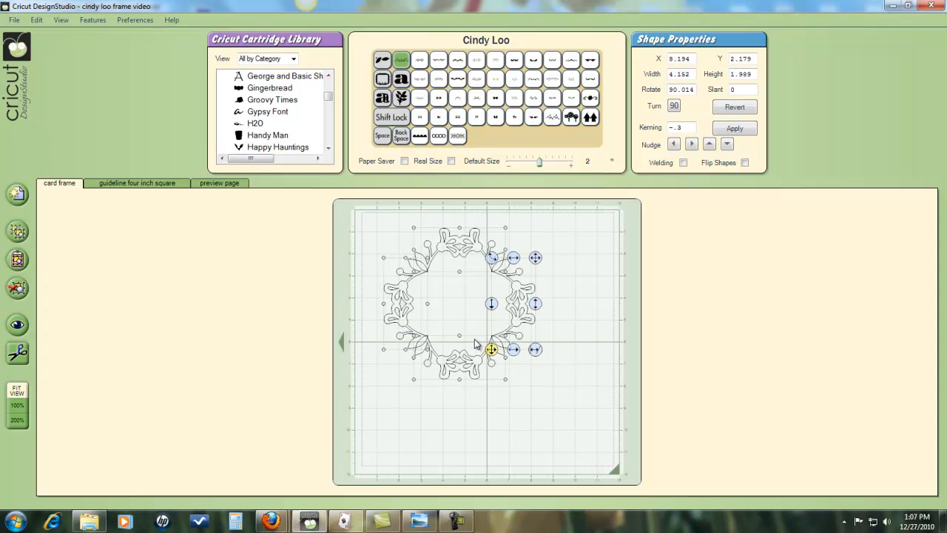
drag(492, 349, 510, 311)
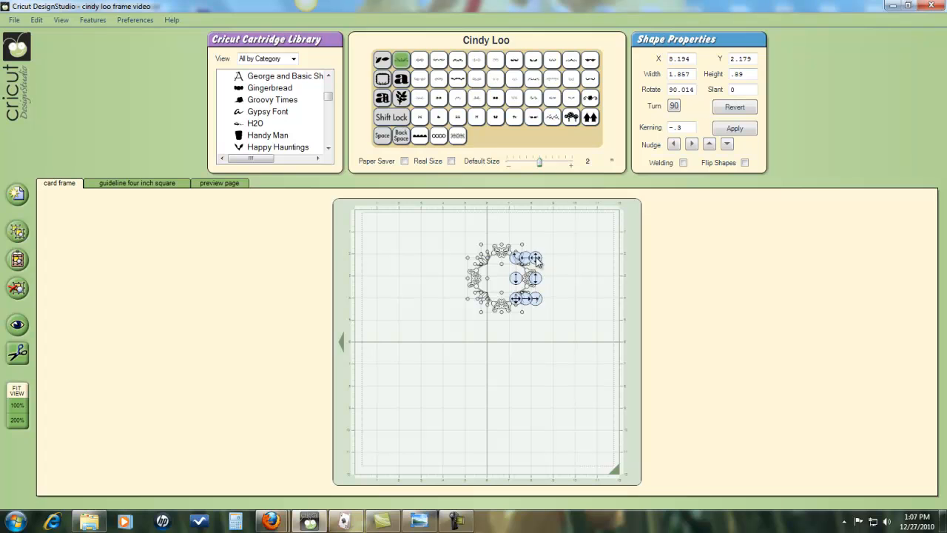
drag(506, 279, 526, 300)
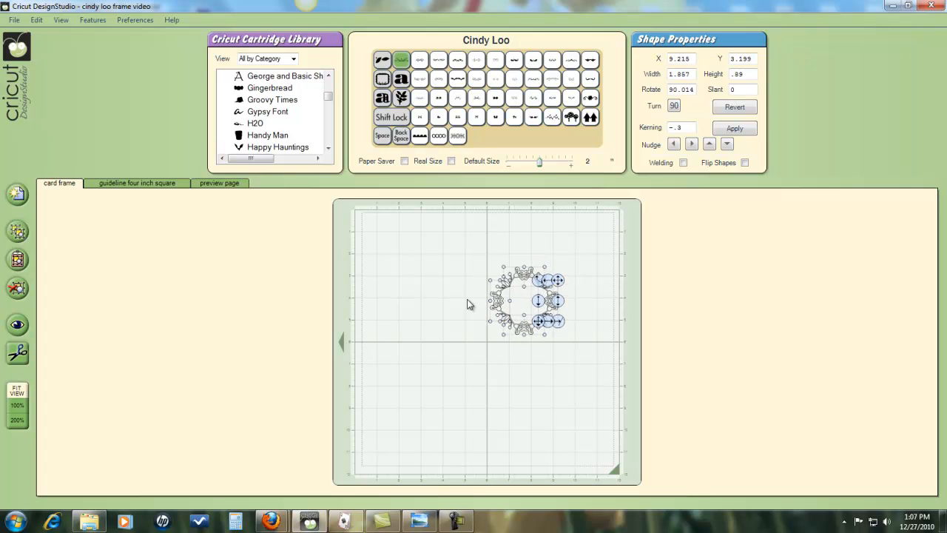
mouse_move(167, 183)
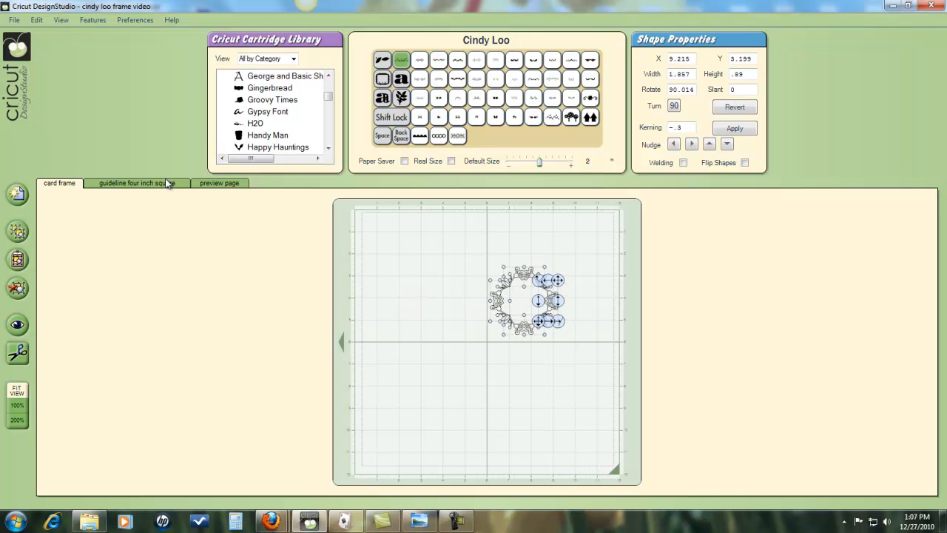
click(137, 183)
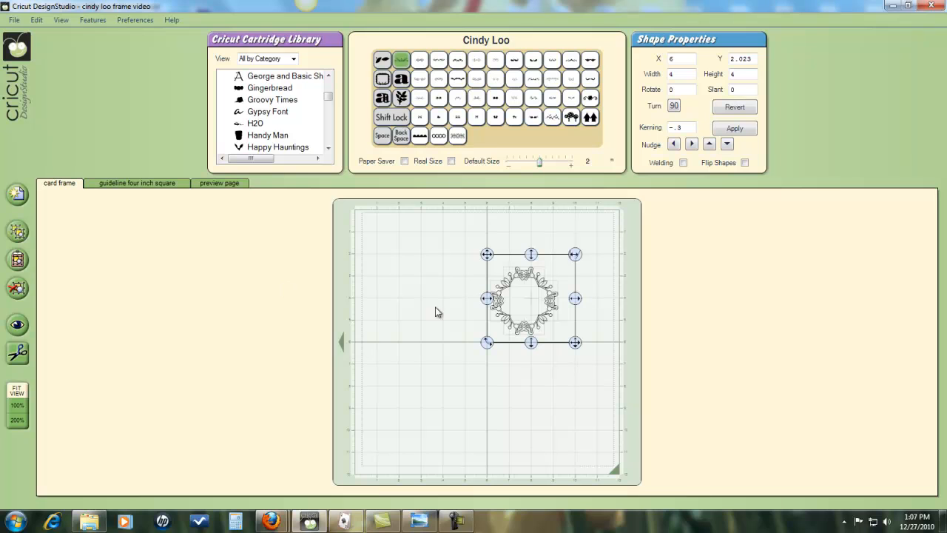
mouse_move(552, 327)
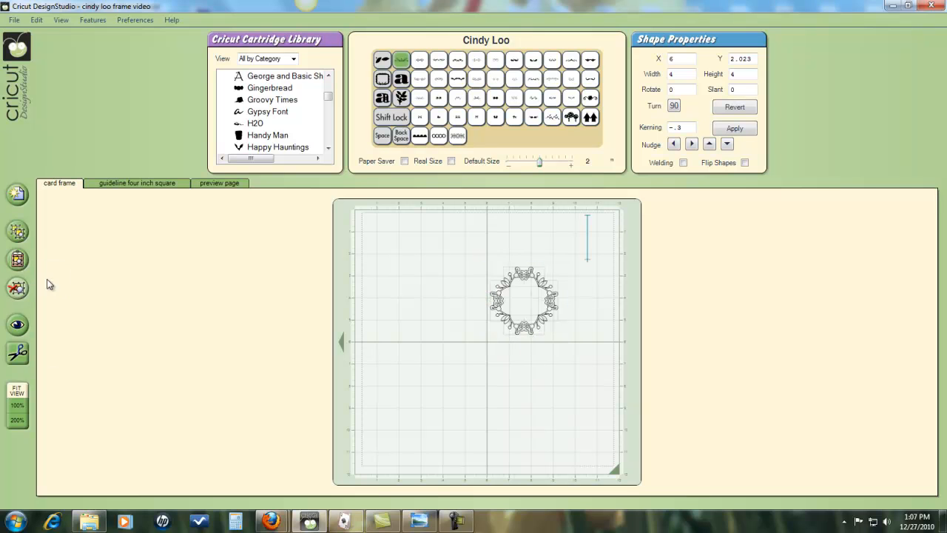
mouse_move(18, 326)
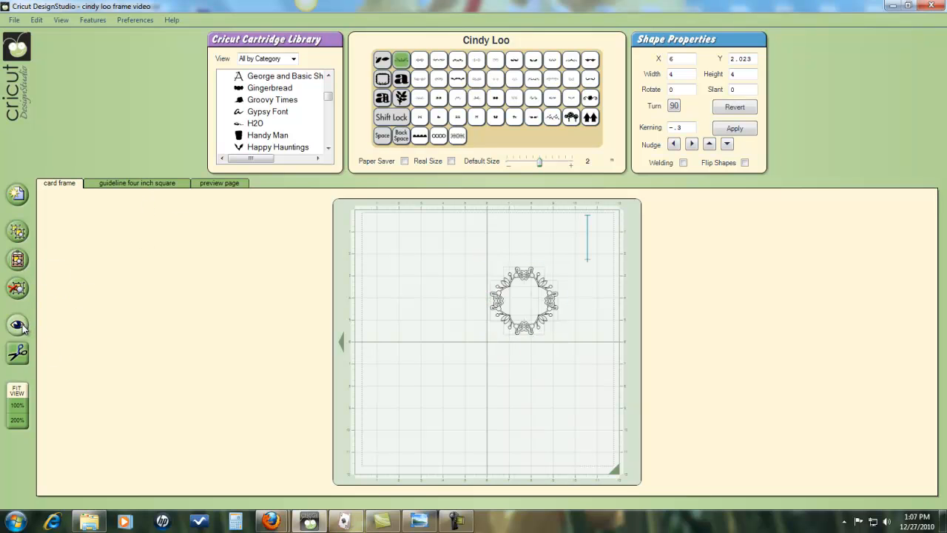
Step: Preview the frame coloured on its square and select the right floral piece
click(17, 325)
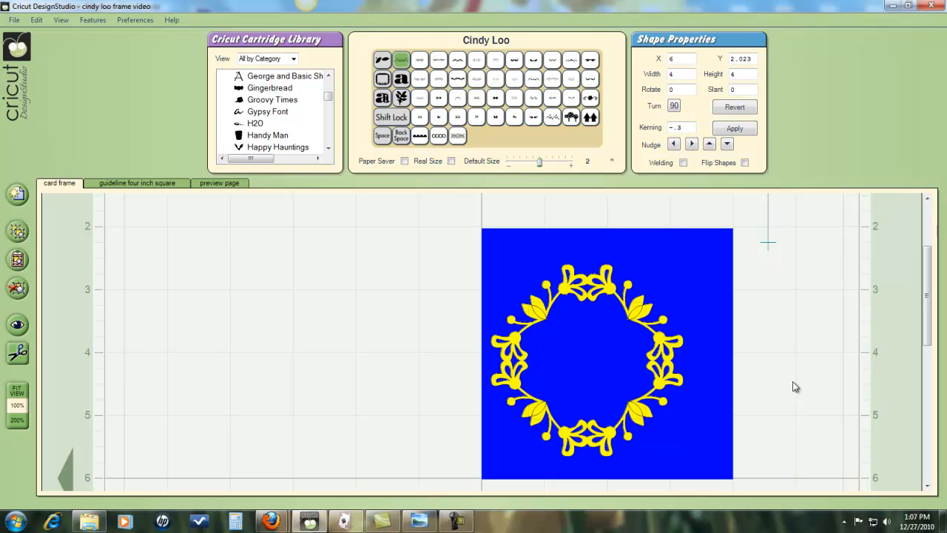
mouse_move(427, 329)
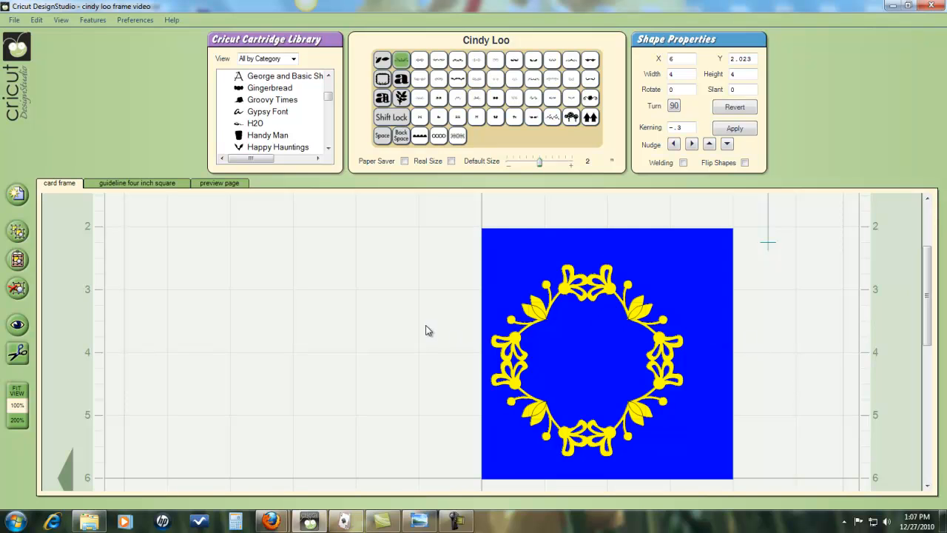
mouse_move(459, 246)
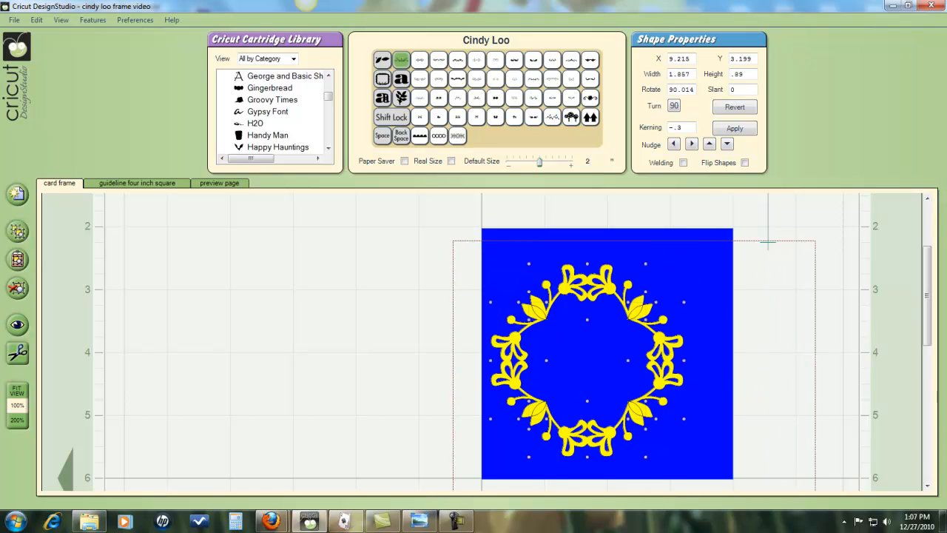
click(607, 352)
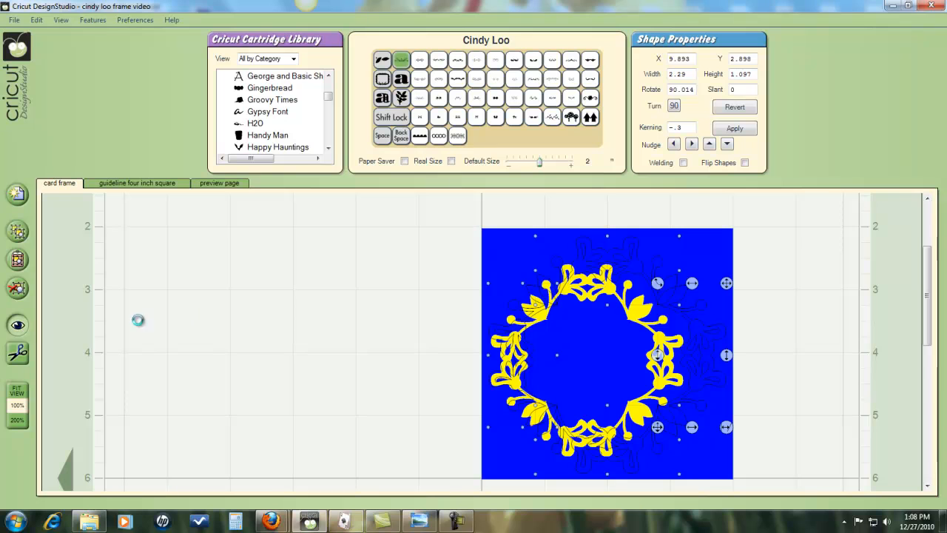
mouse_move(239, 320)
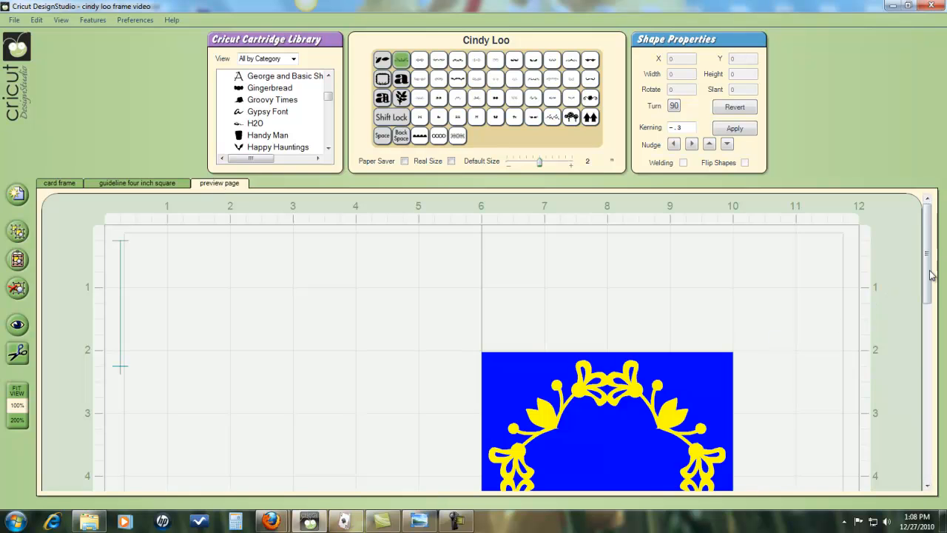
Step: On the guideline four inch square page, give the square a light blue colour
scroll(down, 3)
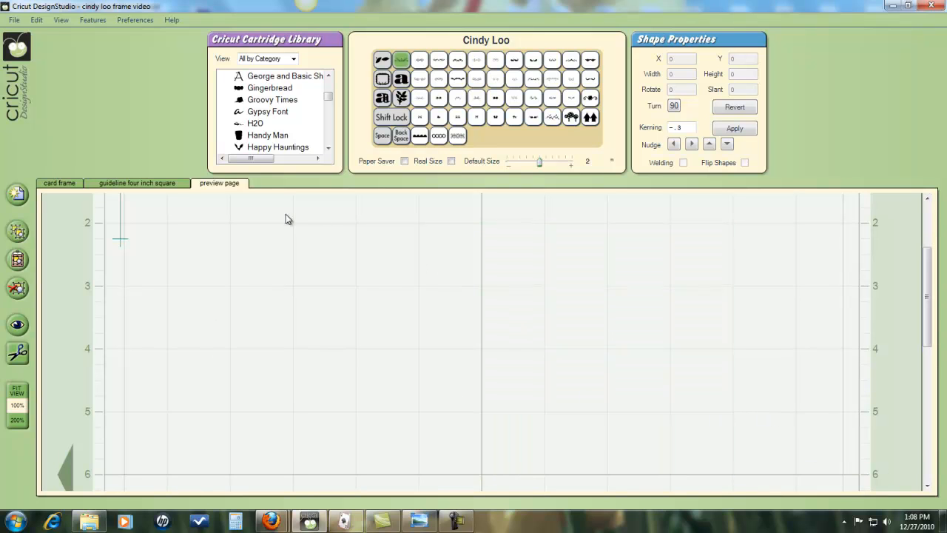
click(137, 182)
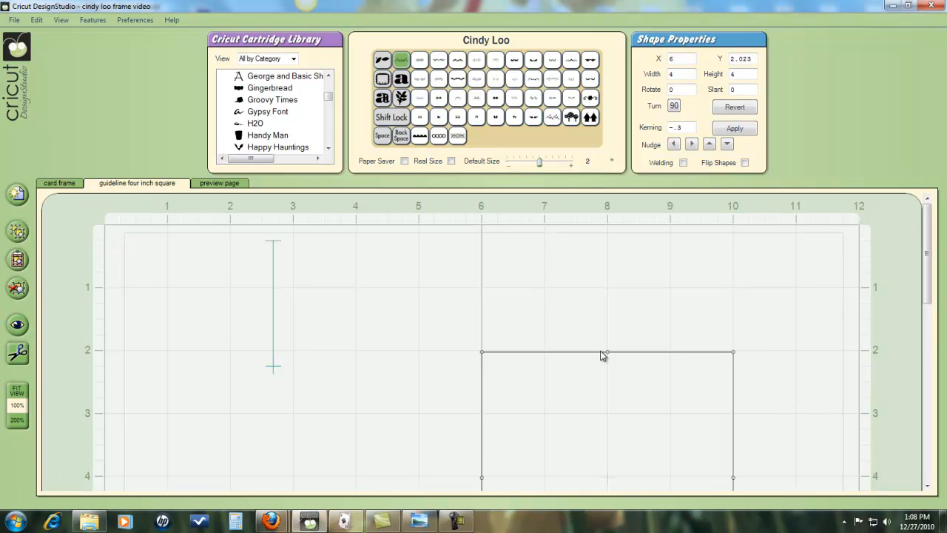
scroll(down, 3)
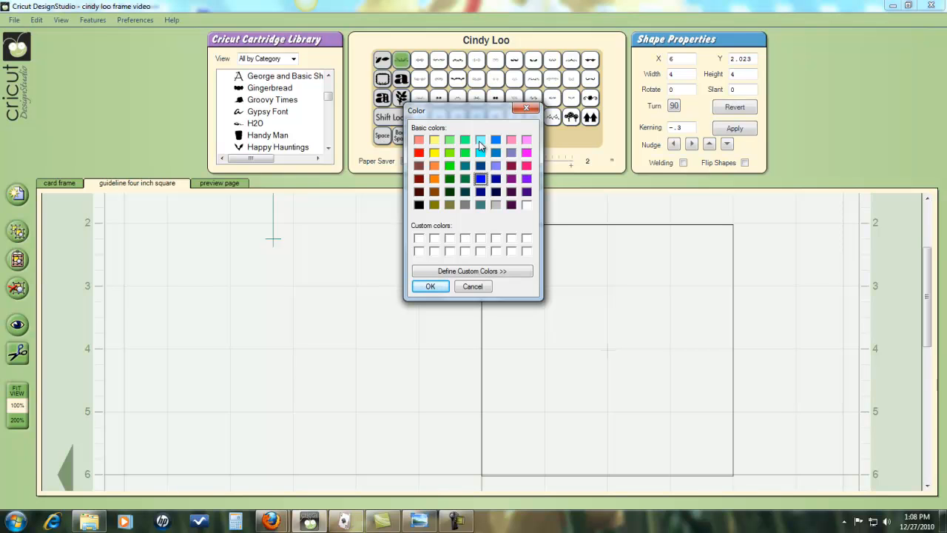
click(480, 140)
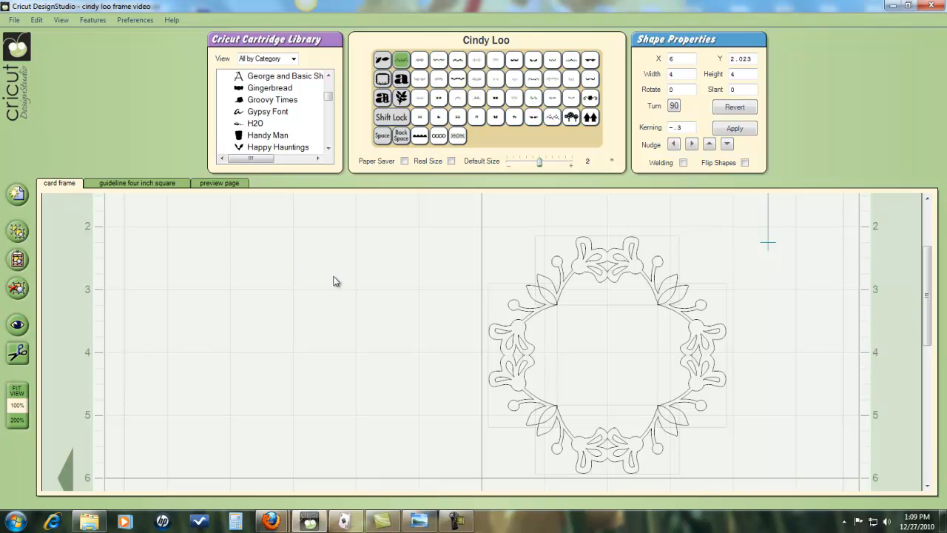
mouse_move(305, 283)
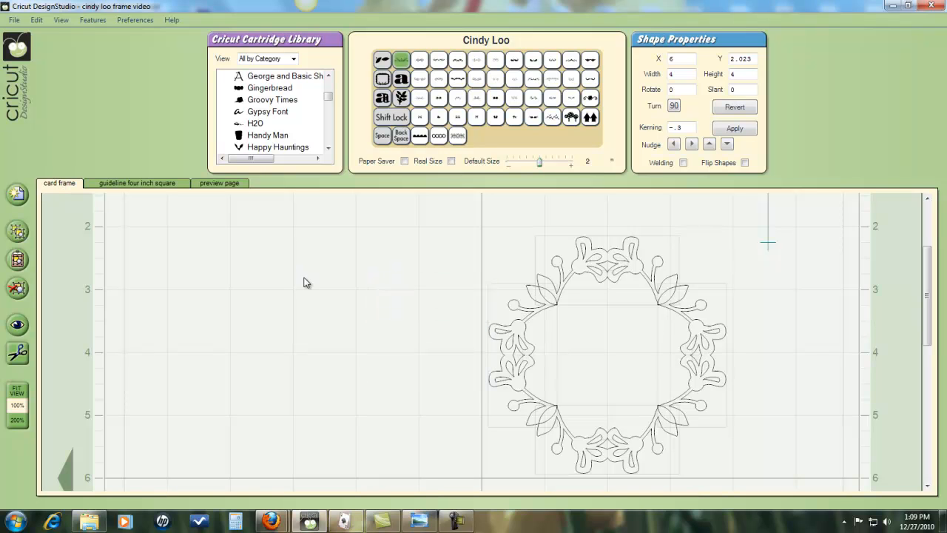
mouse_move(915, 296)
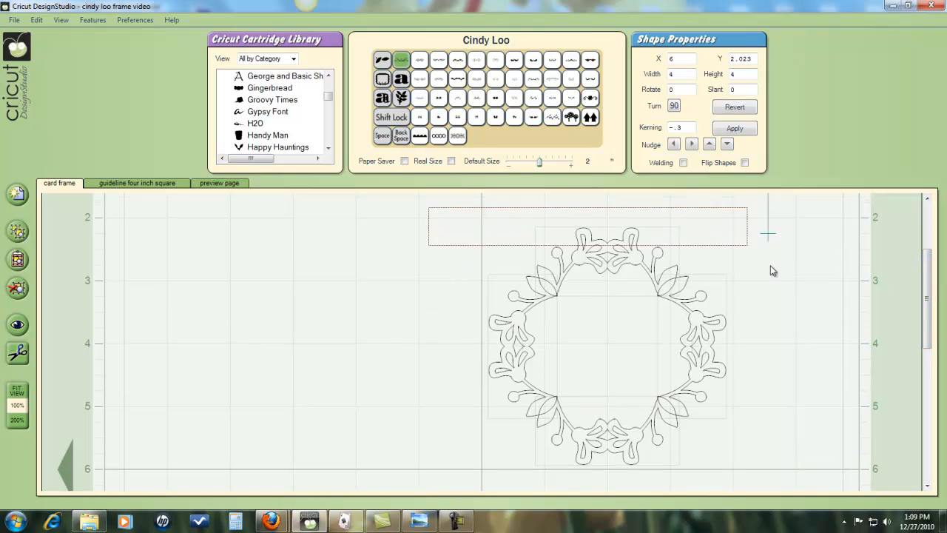
Step: Select the right frame piece and enable welding for the frame pieces
click(606, 347)
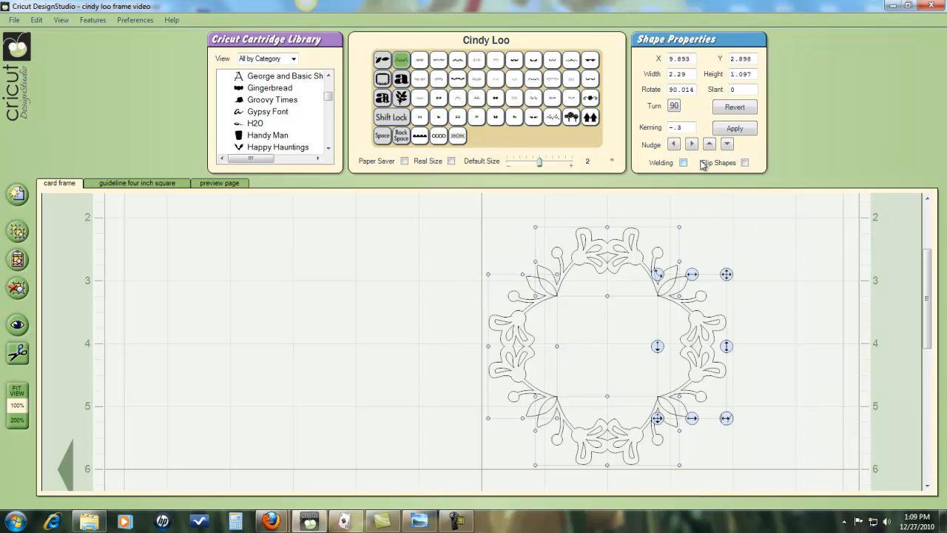
click(682, 162)
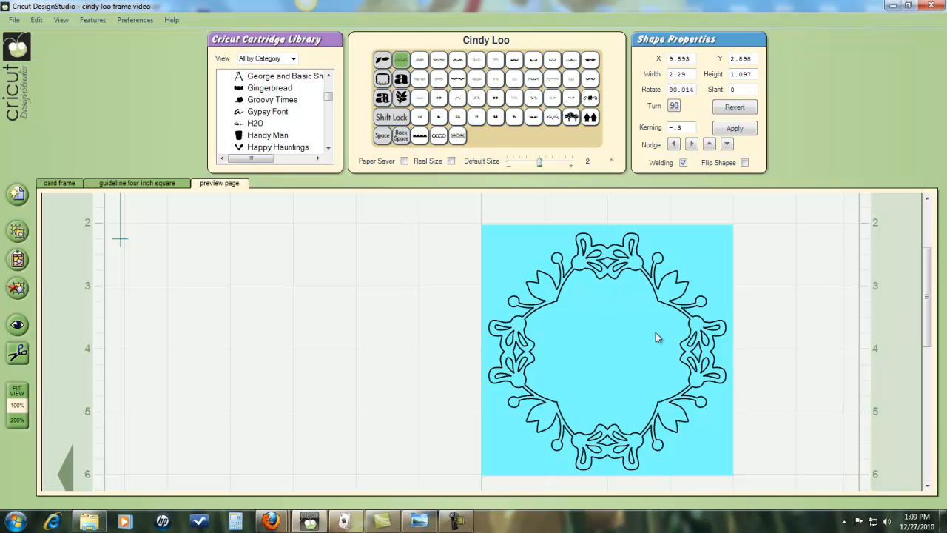
mouse_move(728, 312)
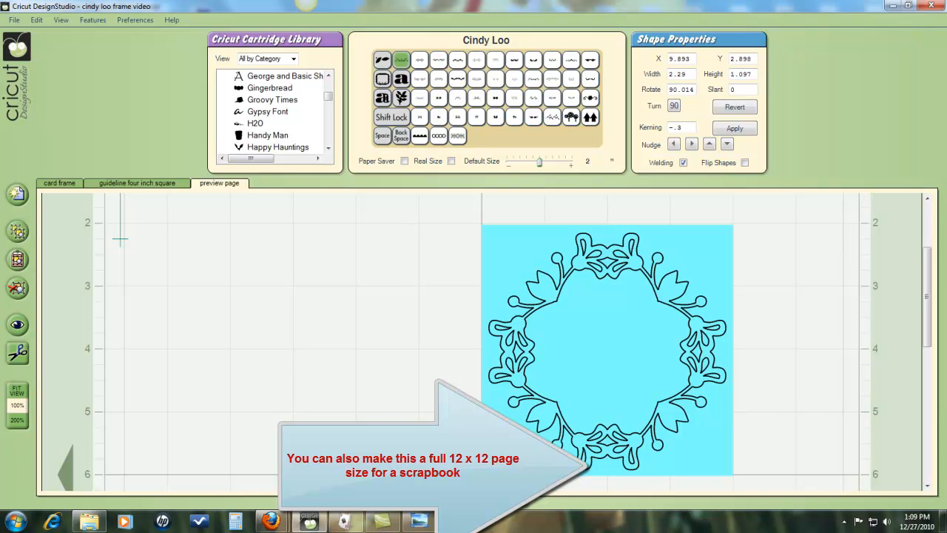
mouse_move(847, 288)
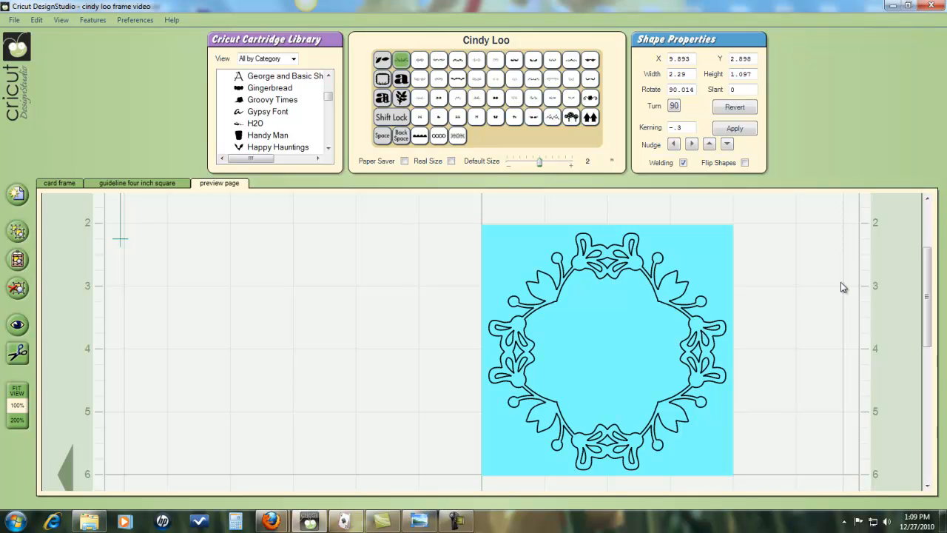
mouse_move(776, 391)
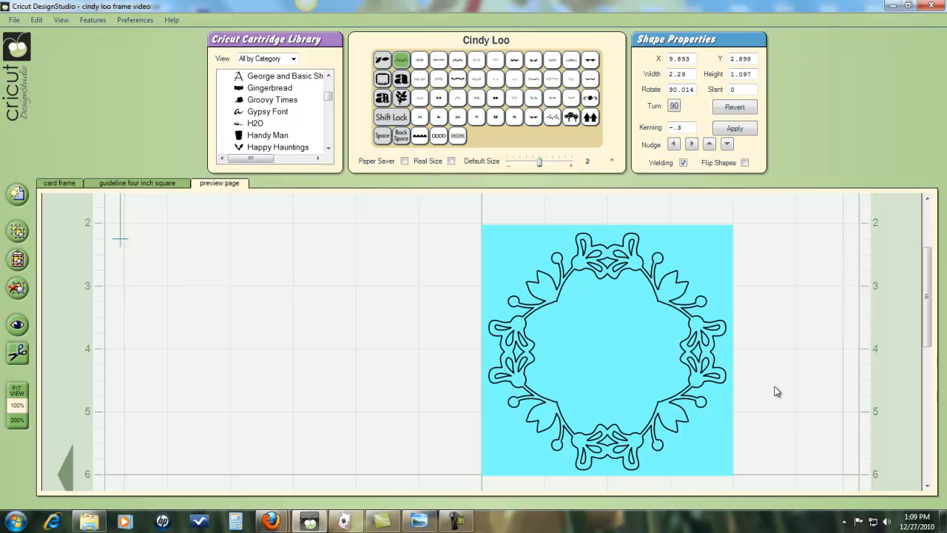
mouse_move(805, 353)
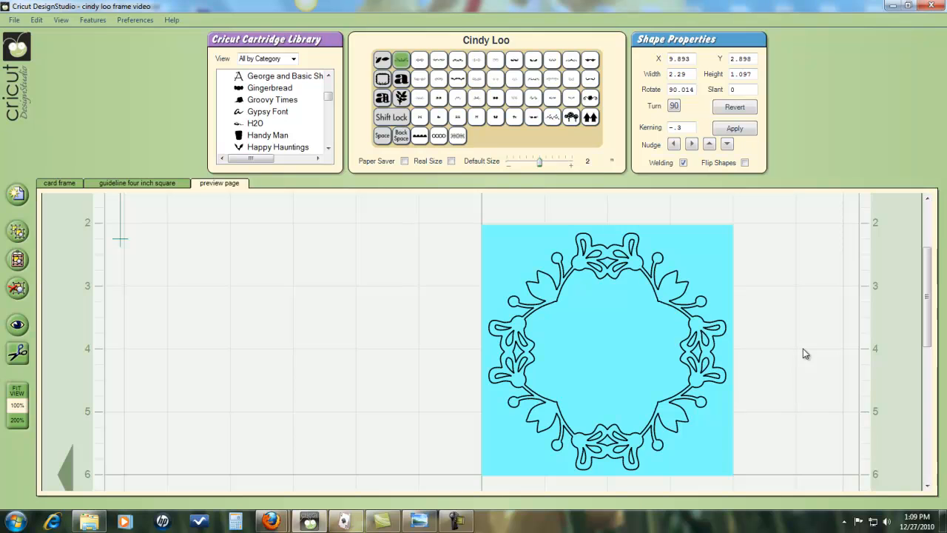
mouse_move(687, 310)
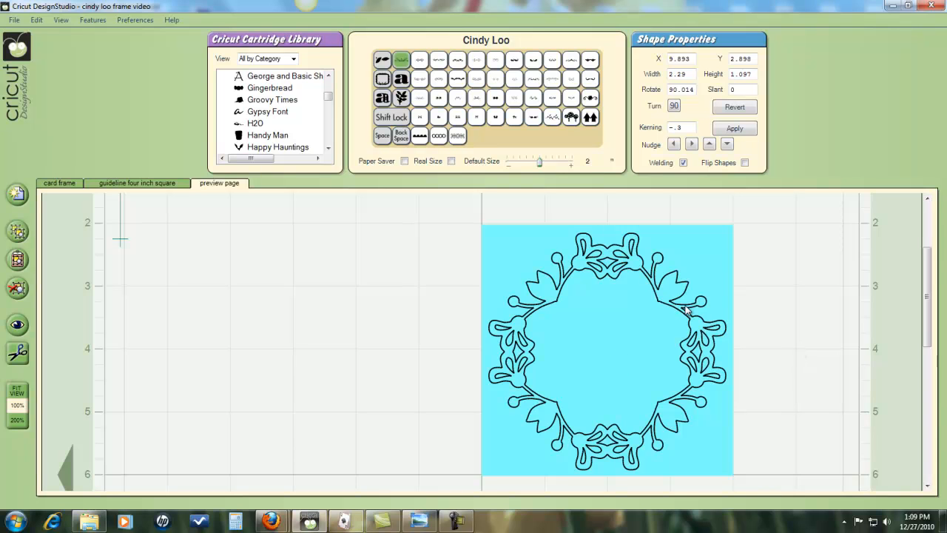
mouse_move(784, 319)
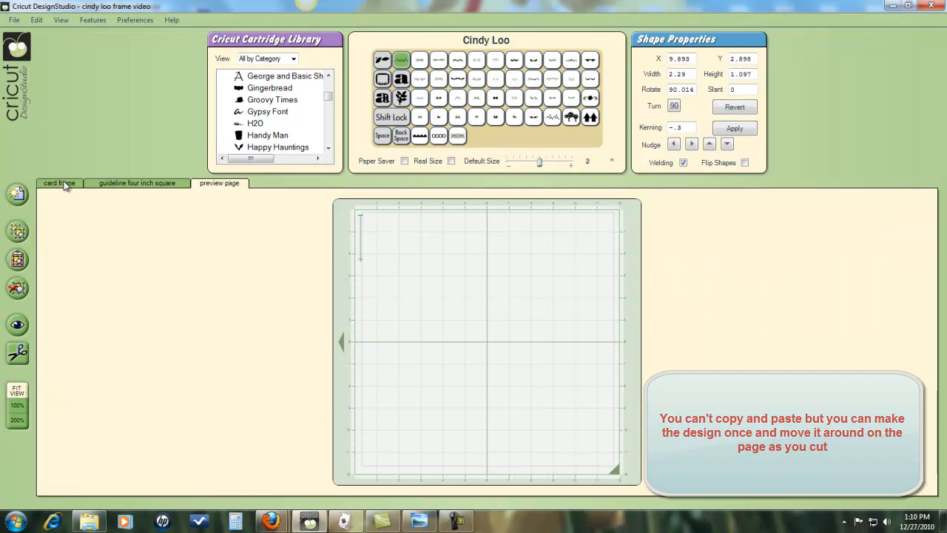
Step: On the card frame page, move the welded frame from the mat's top-left to mid-left
click(59, 182)
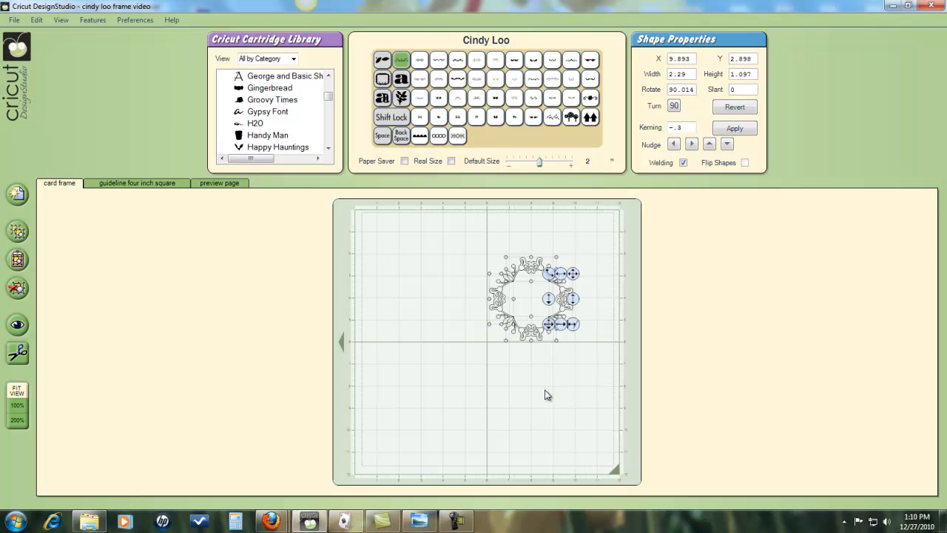
mouse_move(611, 406)
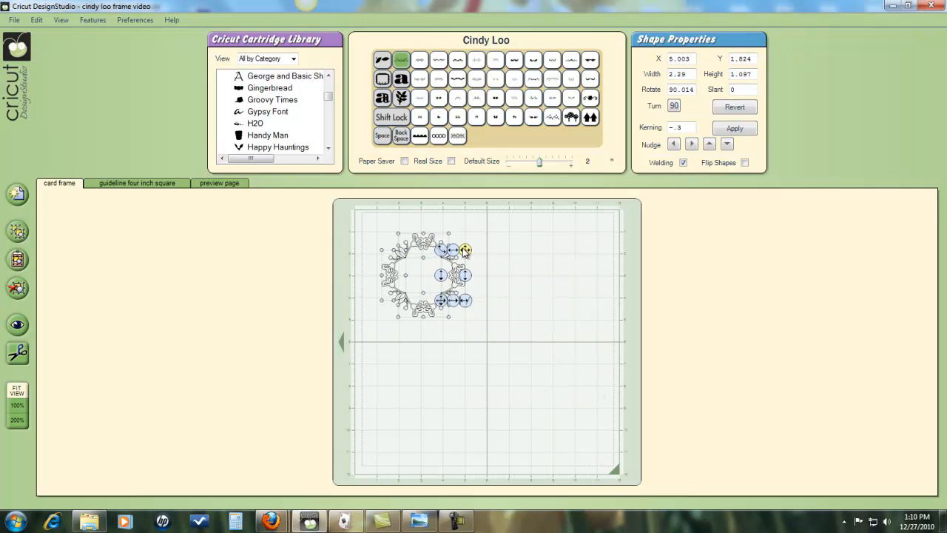
drag(465, 250, 459, 246)
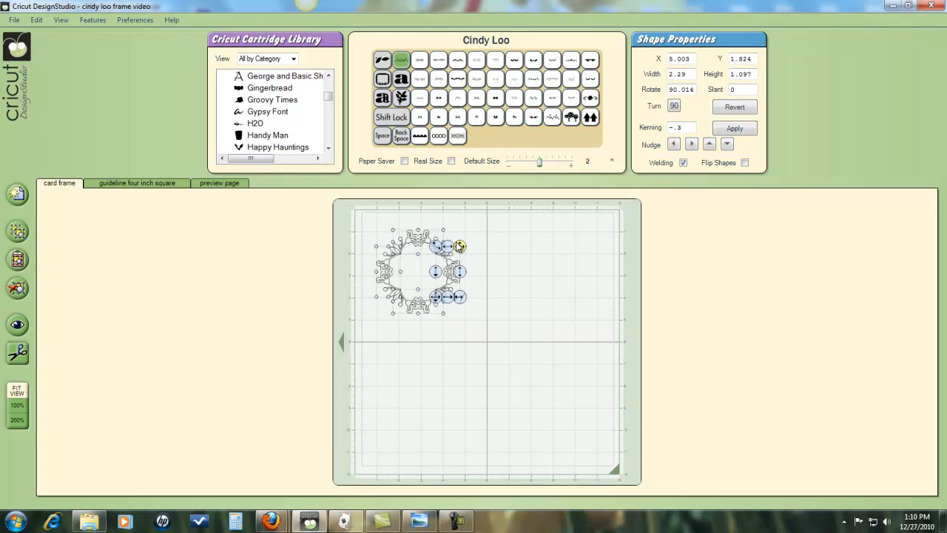
drag(459, 246, 442, 230)
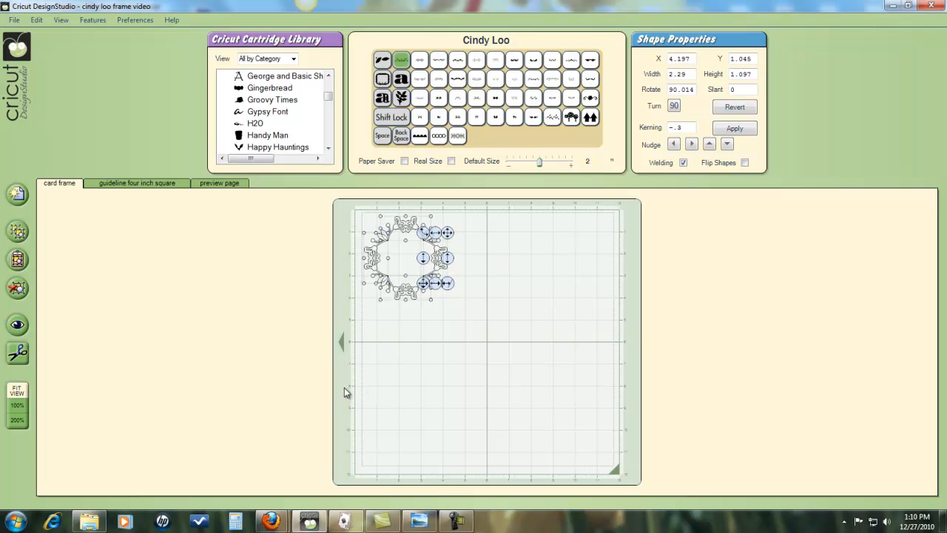
mouse_move(442, 348)
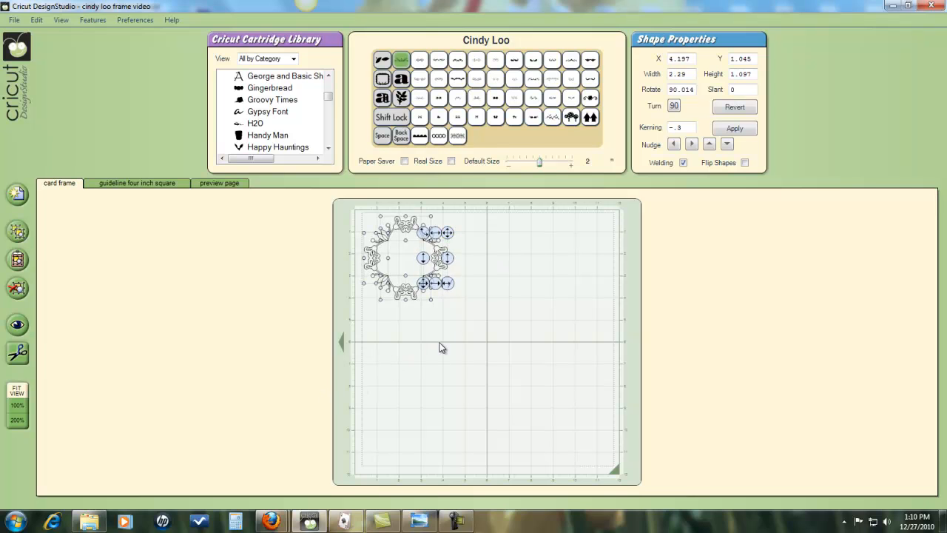
mouse_move(369, 276)
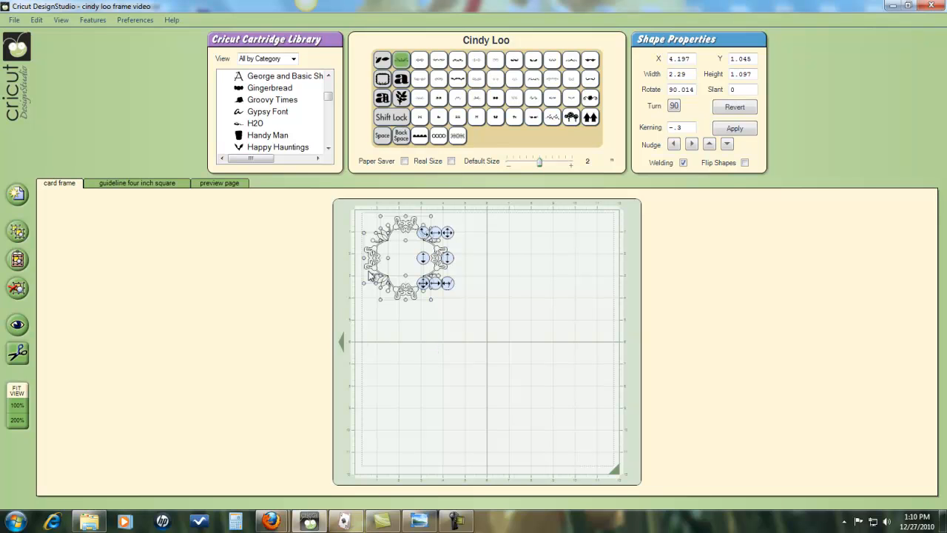
mouse_move(459, 301)
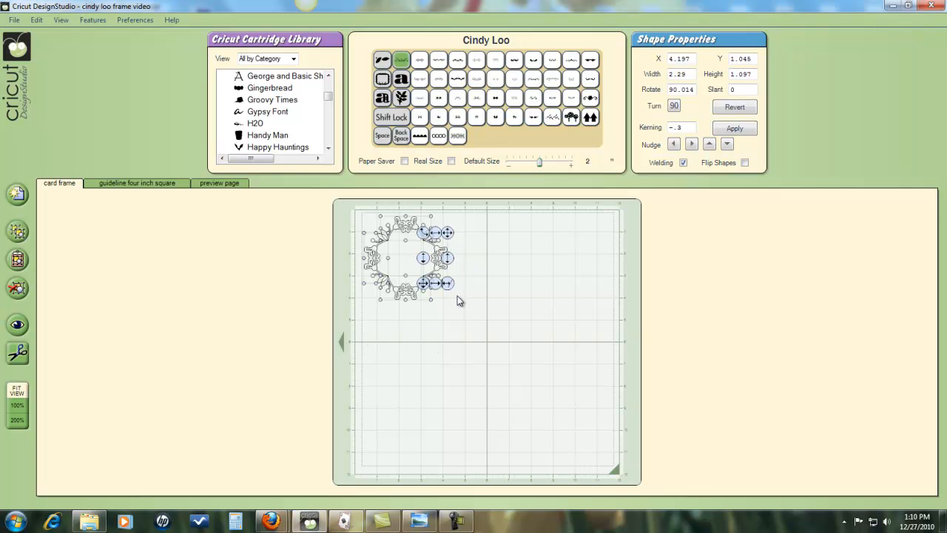
mouse_move(431, 239)
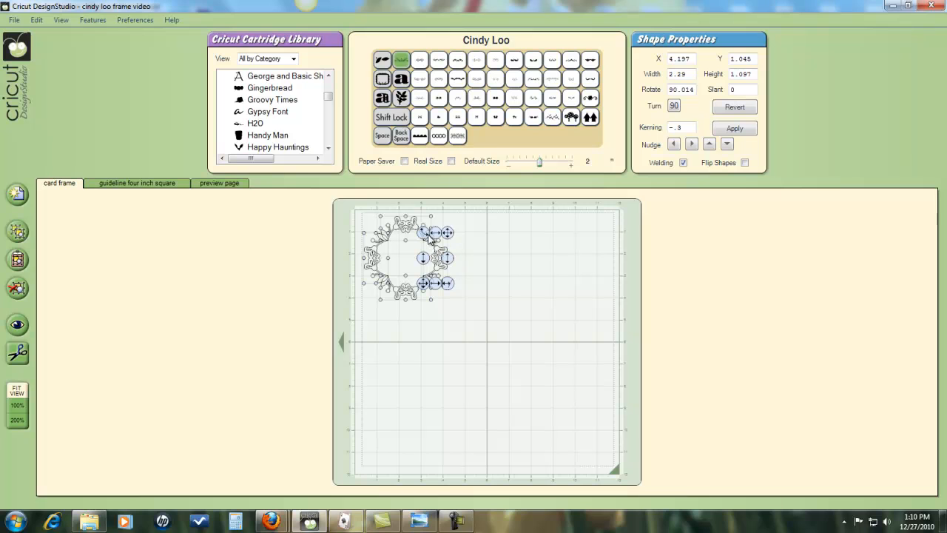
mouse_move(457, 239)
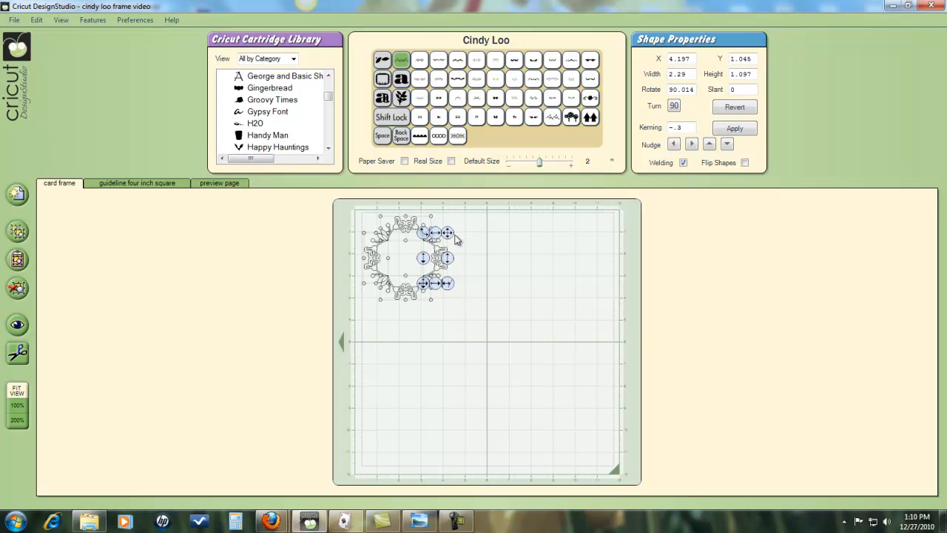
mouse_move(437, 238)
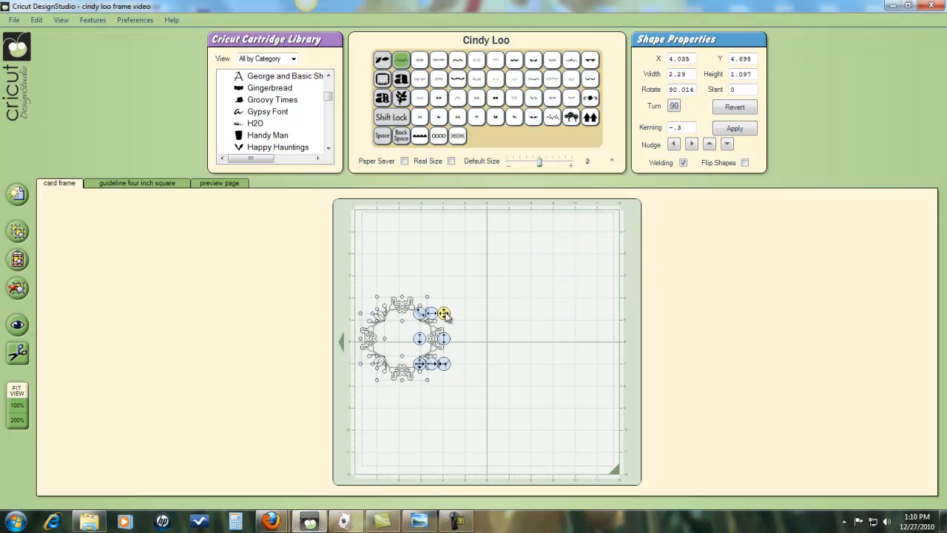
drag(444, 315, 444, 314)
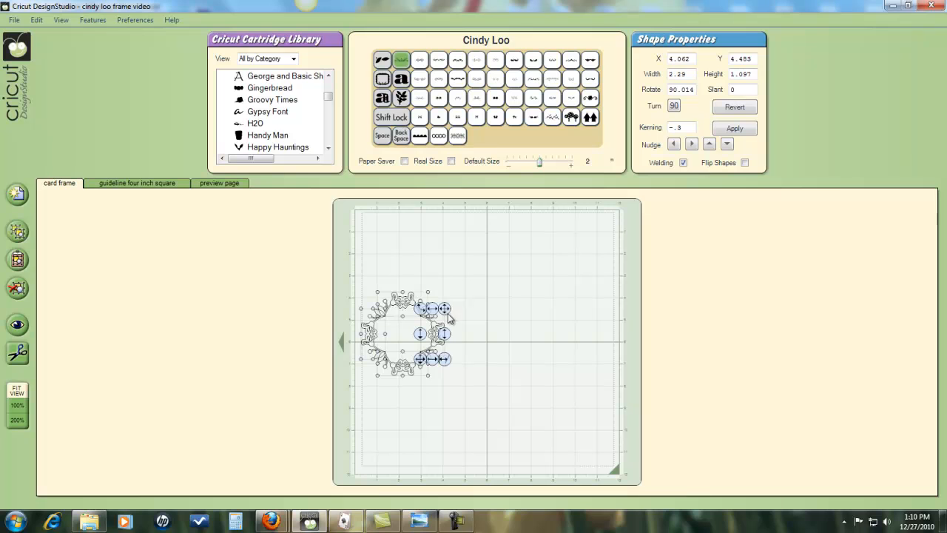
mouse_move(425, 403)
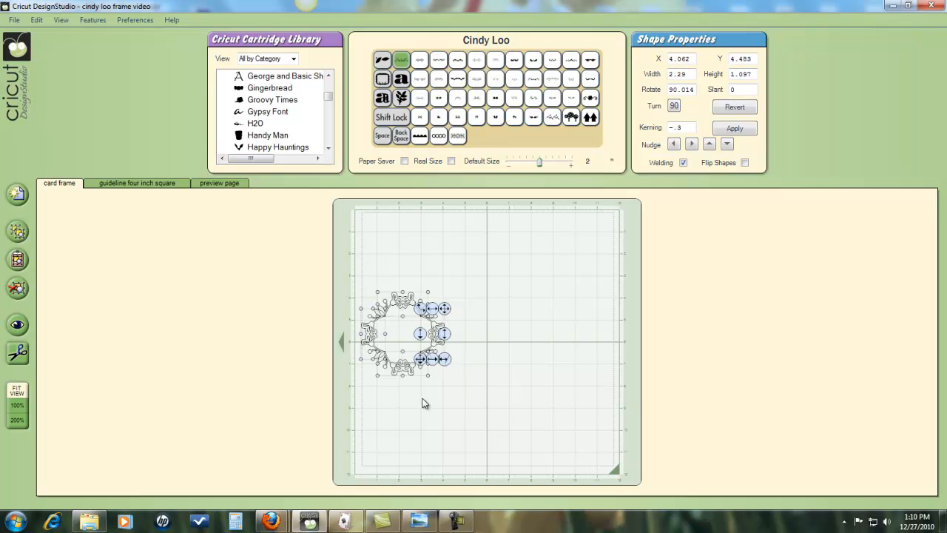
mouse_move(458, 333)
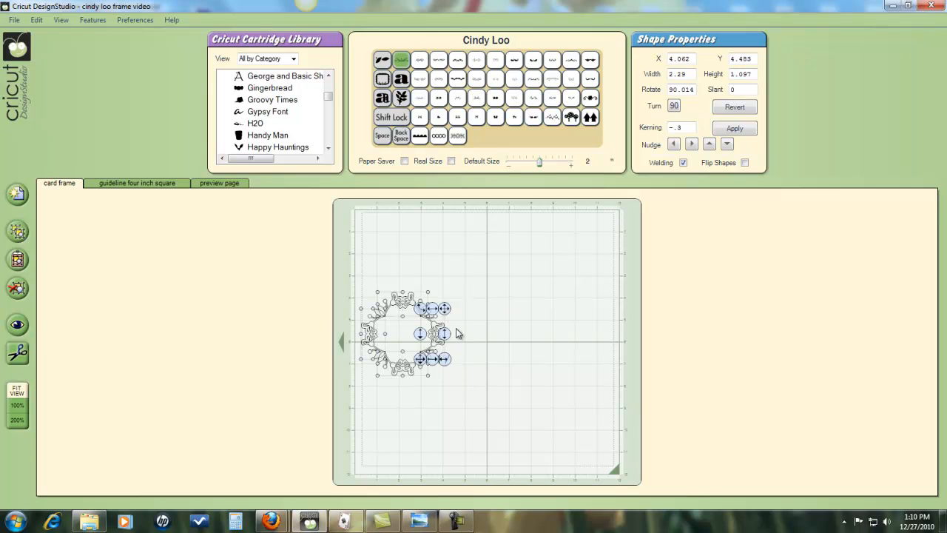
mouse_move(435, 314)
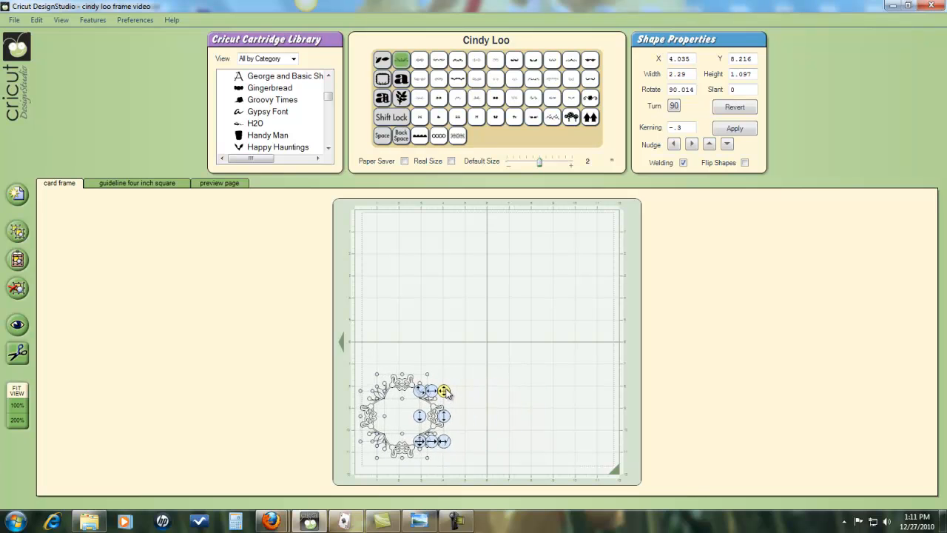
Step: Slide the welded frame right along the bottom edge to about 7.9 across, 8.2 down
drag(421, 392, 437, 392)
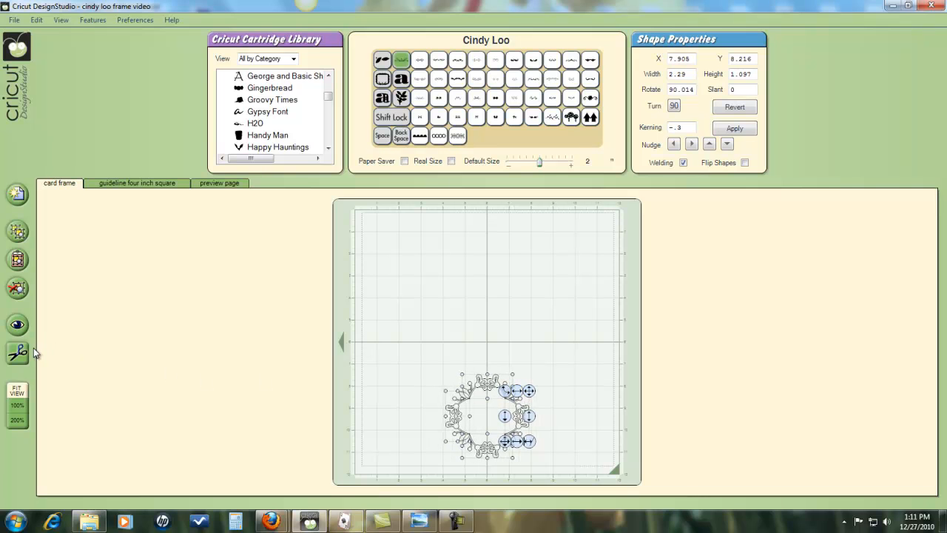
mouse_move(515, 398)
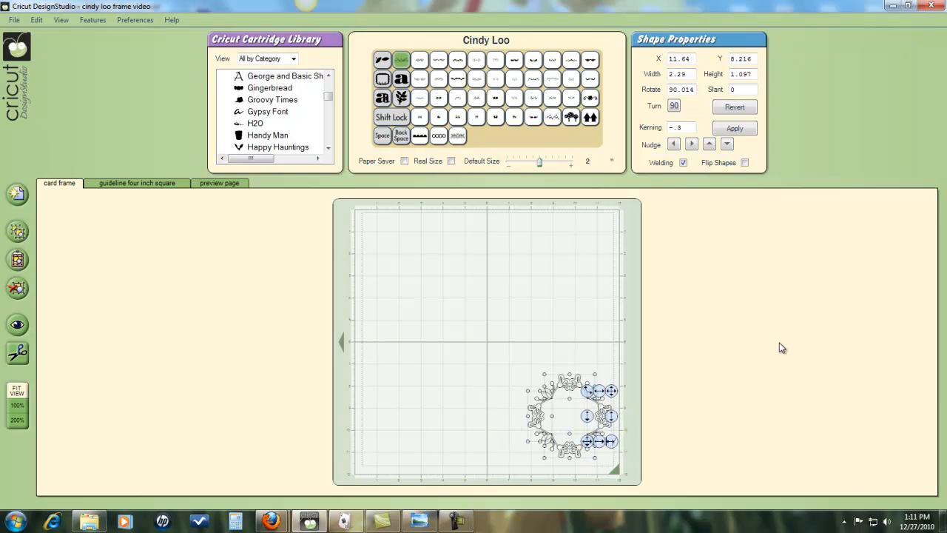
mouse_move(808, 346)
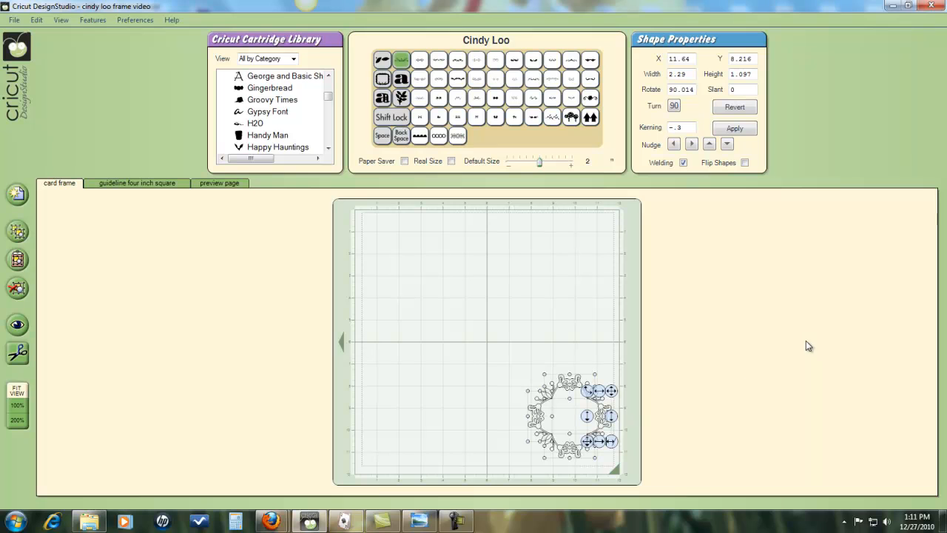
mouse_move(841, 319)
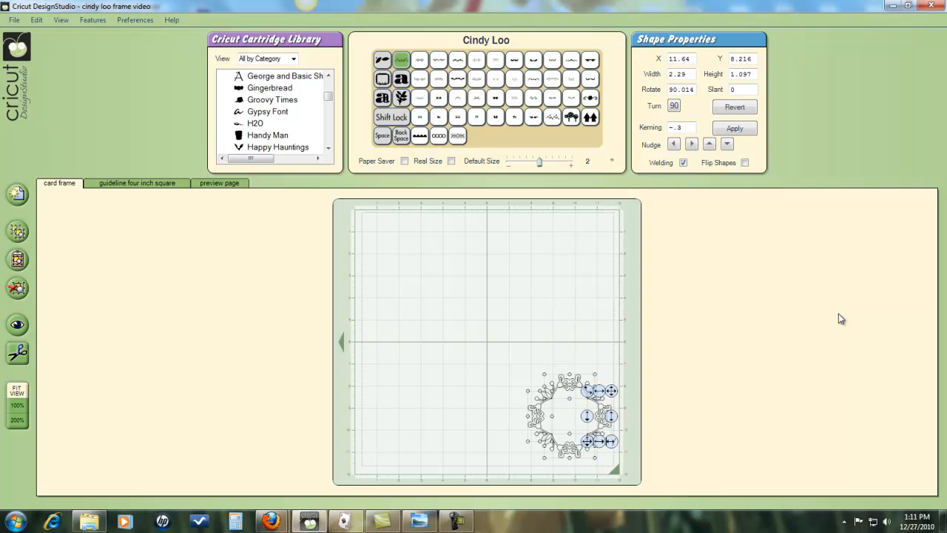
mouse_move(762, 343)
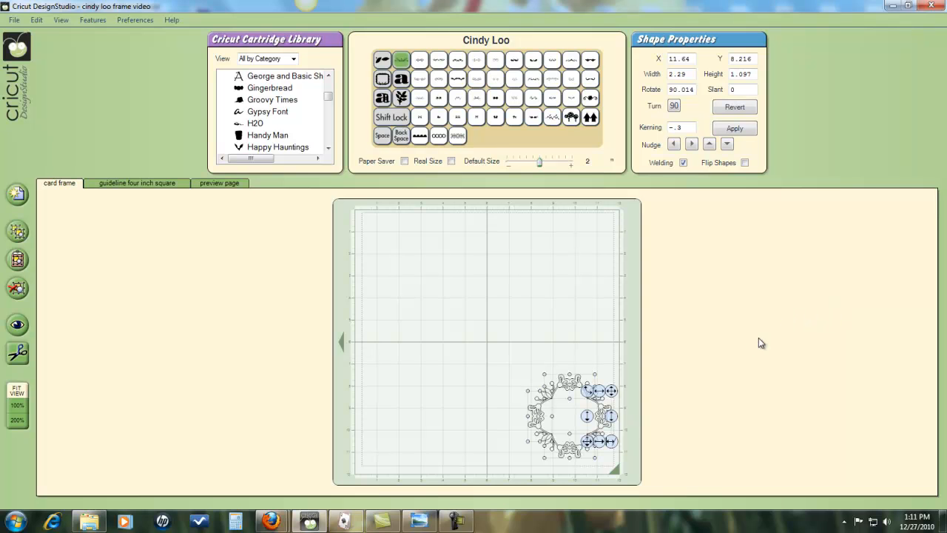
mouse_move(750, 350)
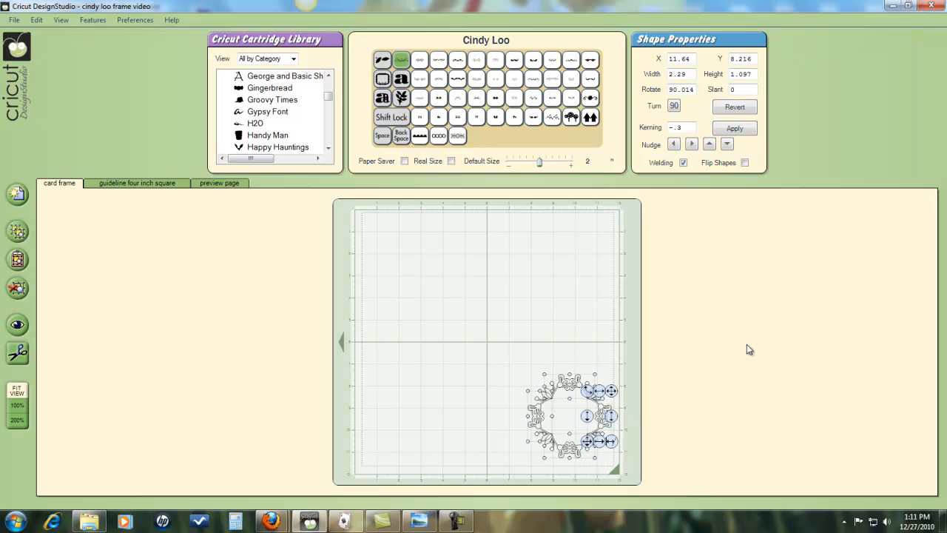
mouse_move(789, 332)
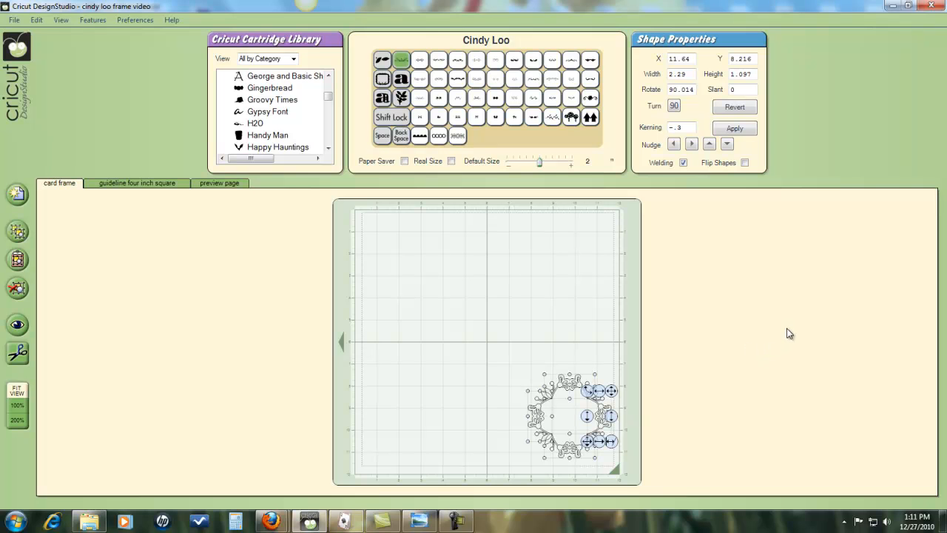